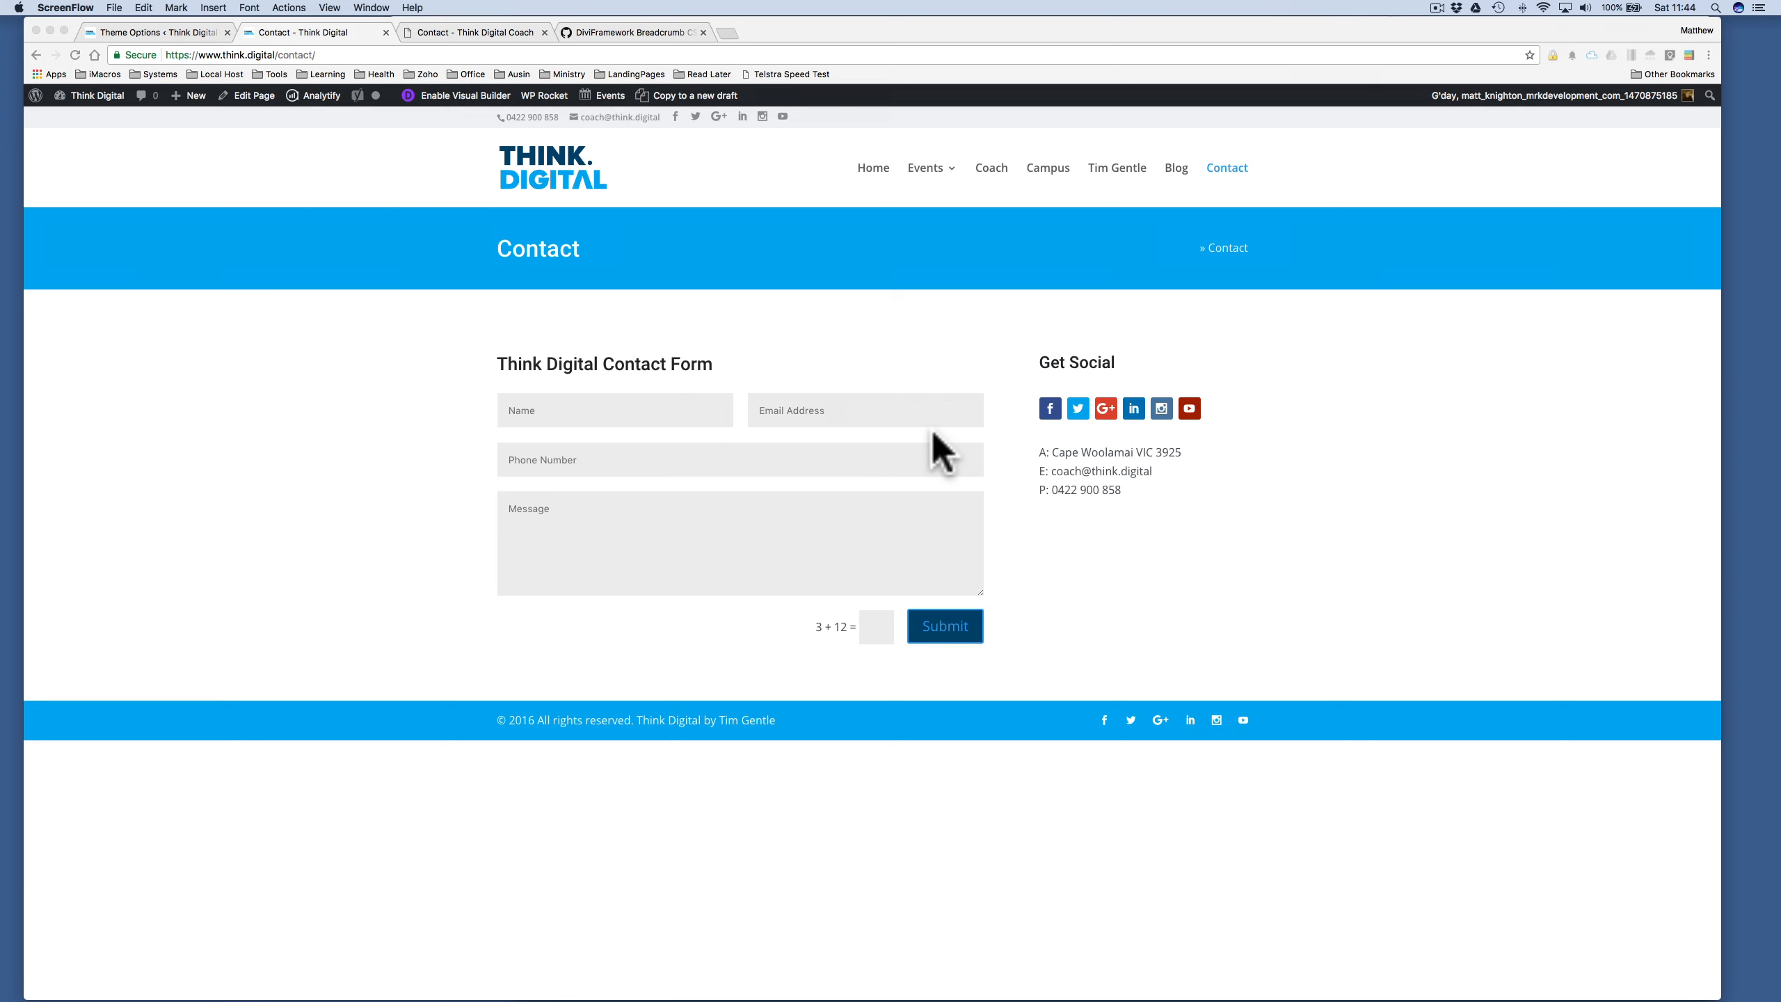
{"action": "mouse_move", "coordinate": [738, 420]}
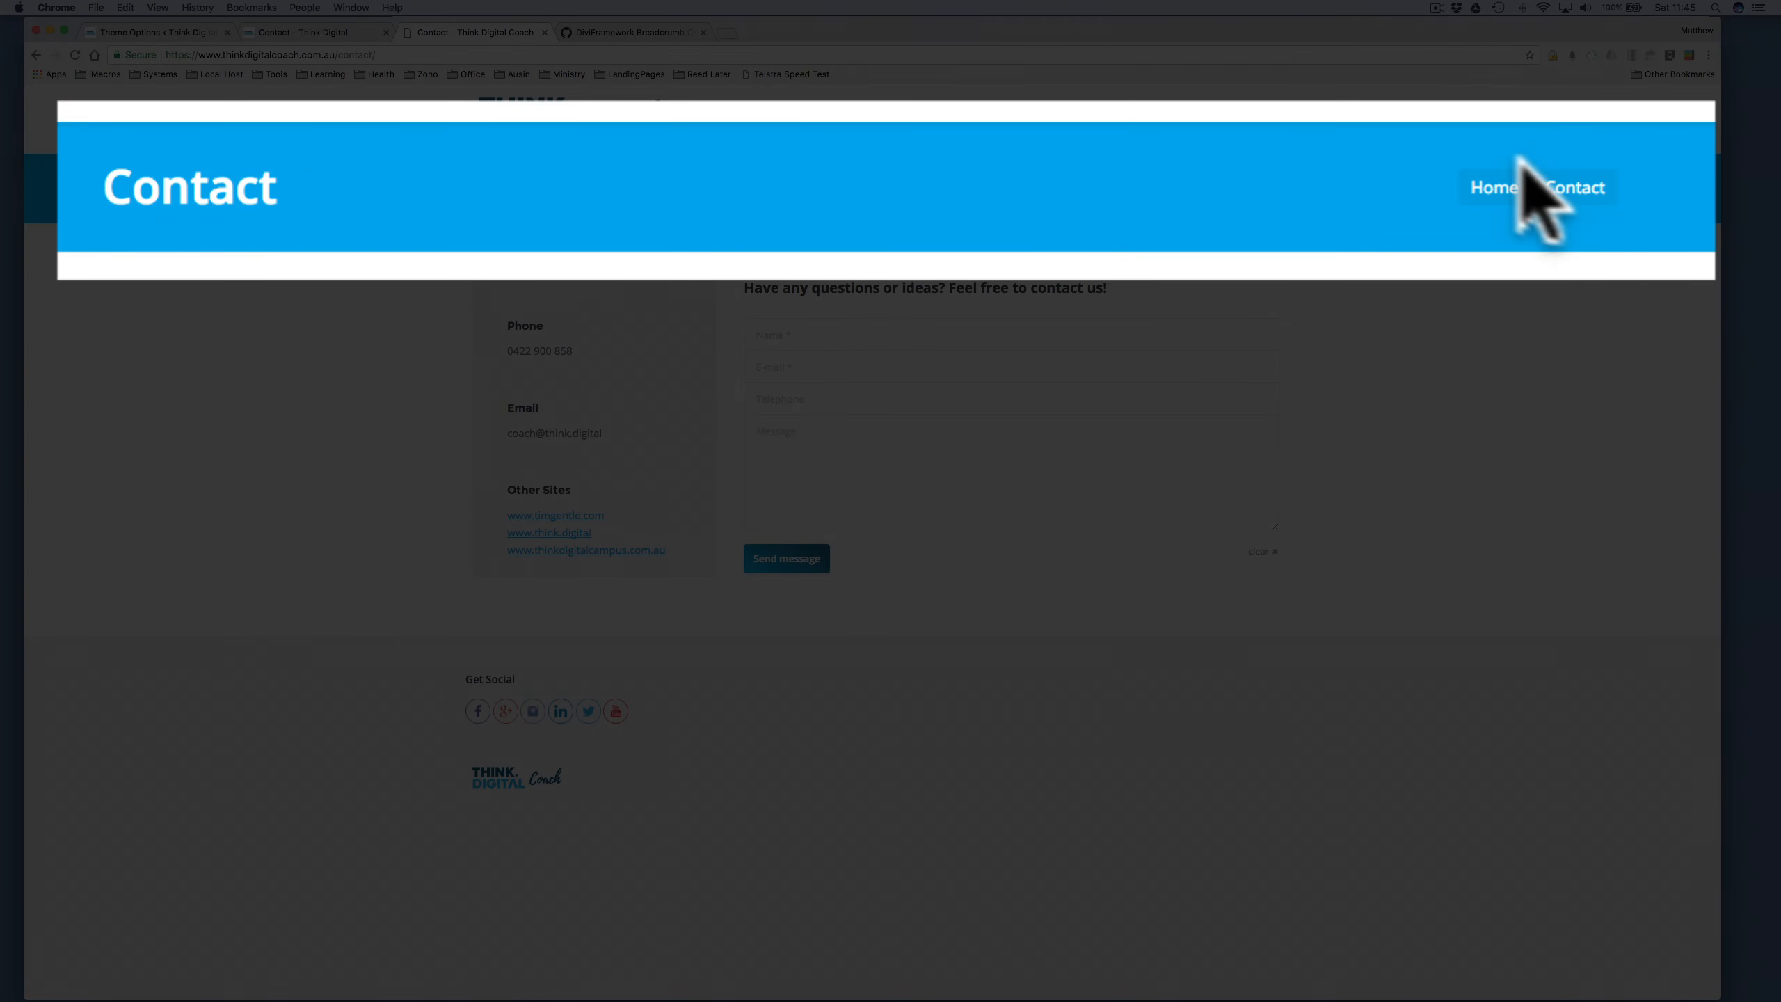
{"action": "mouse_move", "coordinate": [1494, 187]}
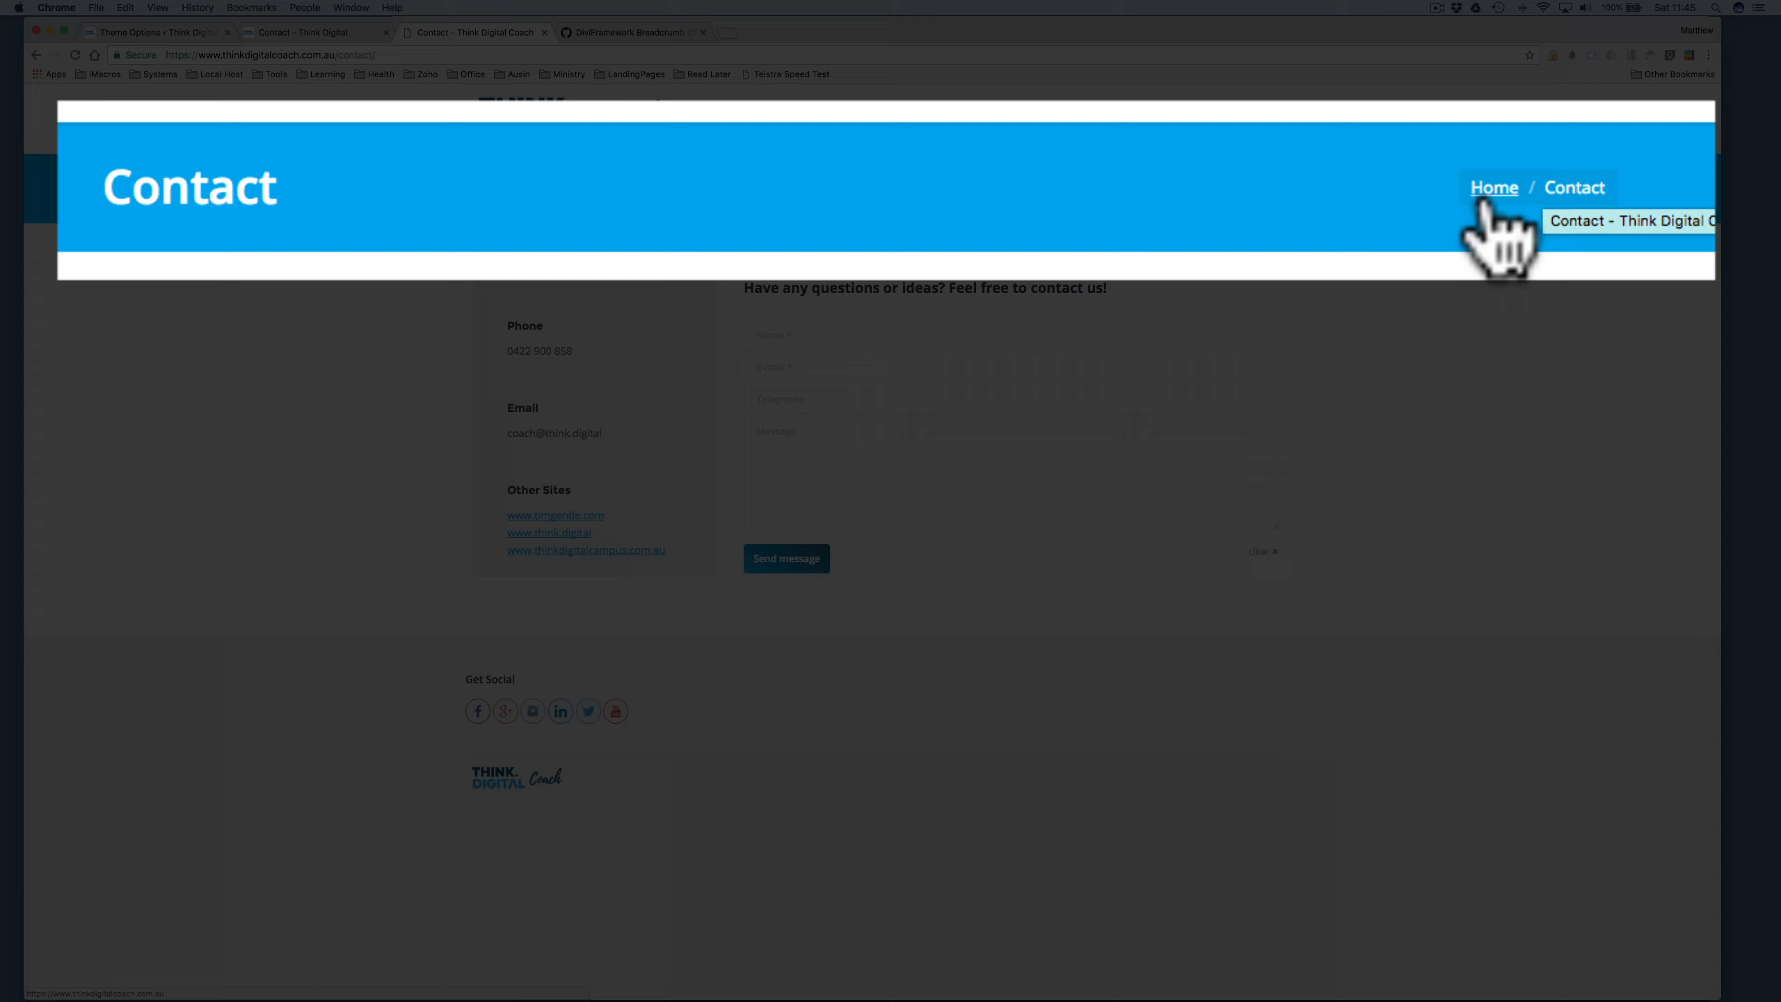
{"action": "mouse_move", "coordinate": [1158, 359]}
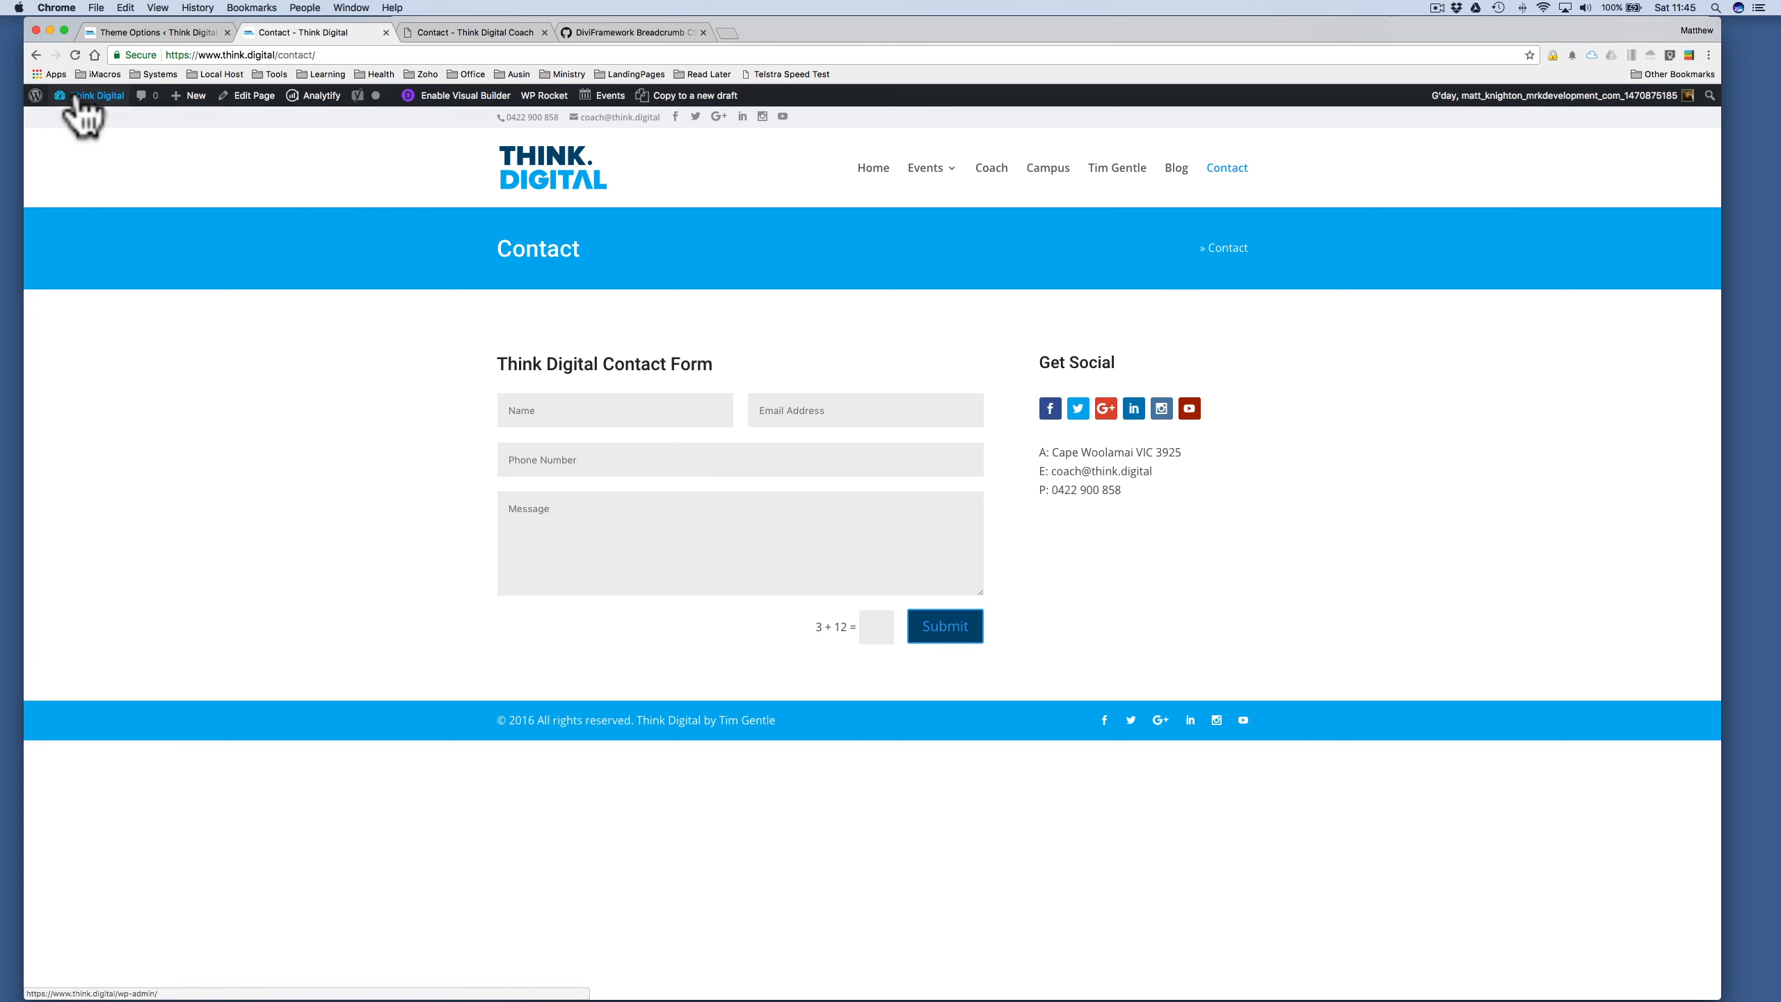
- Change the Yoast SEO breadcrumb separator from » to '/' in the Customizer and publish
{"action": "left_click", "coordinate": [96, 95]}
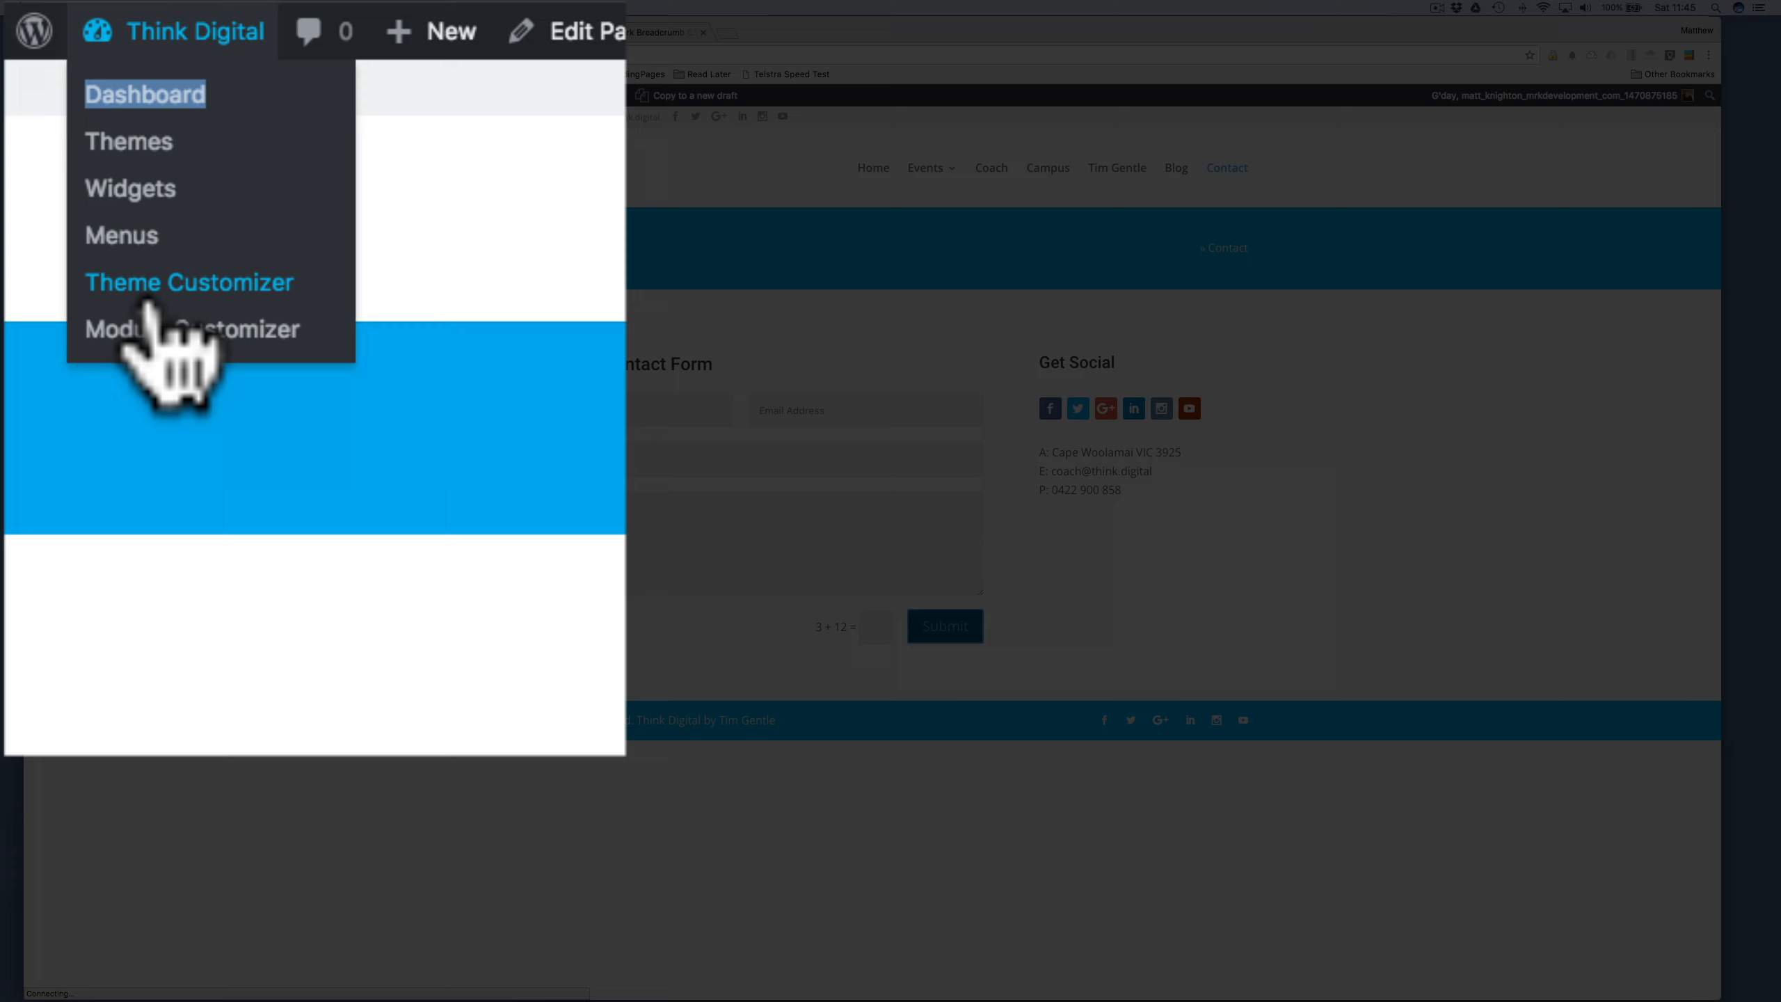
{"action": "left_click", "coordinate": [190, 281]}
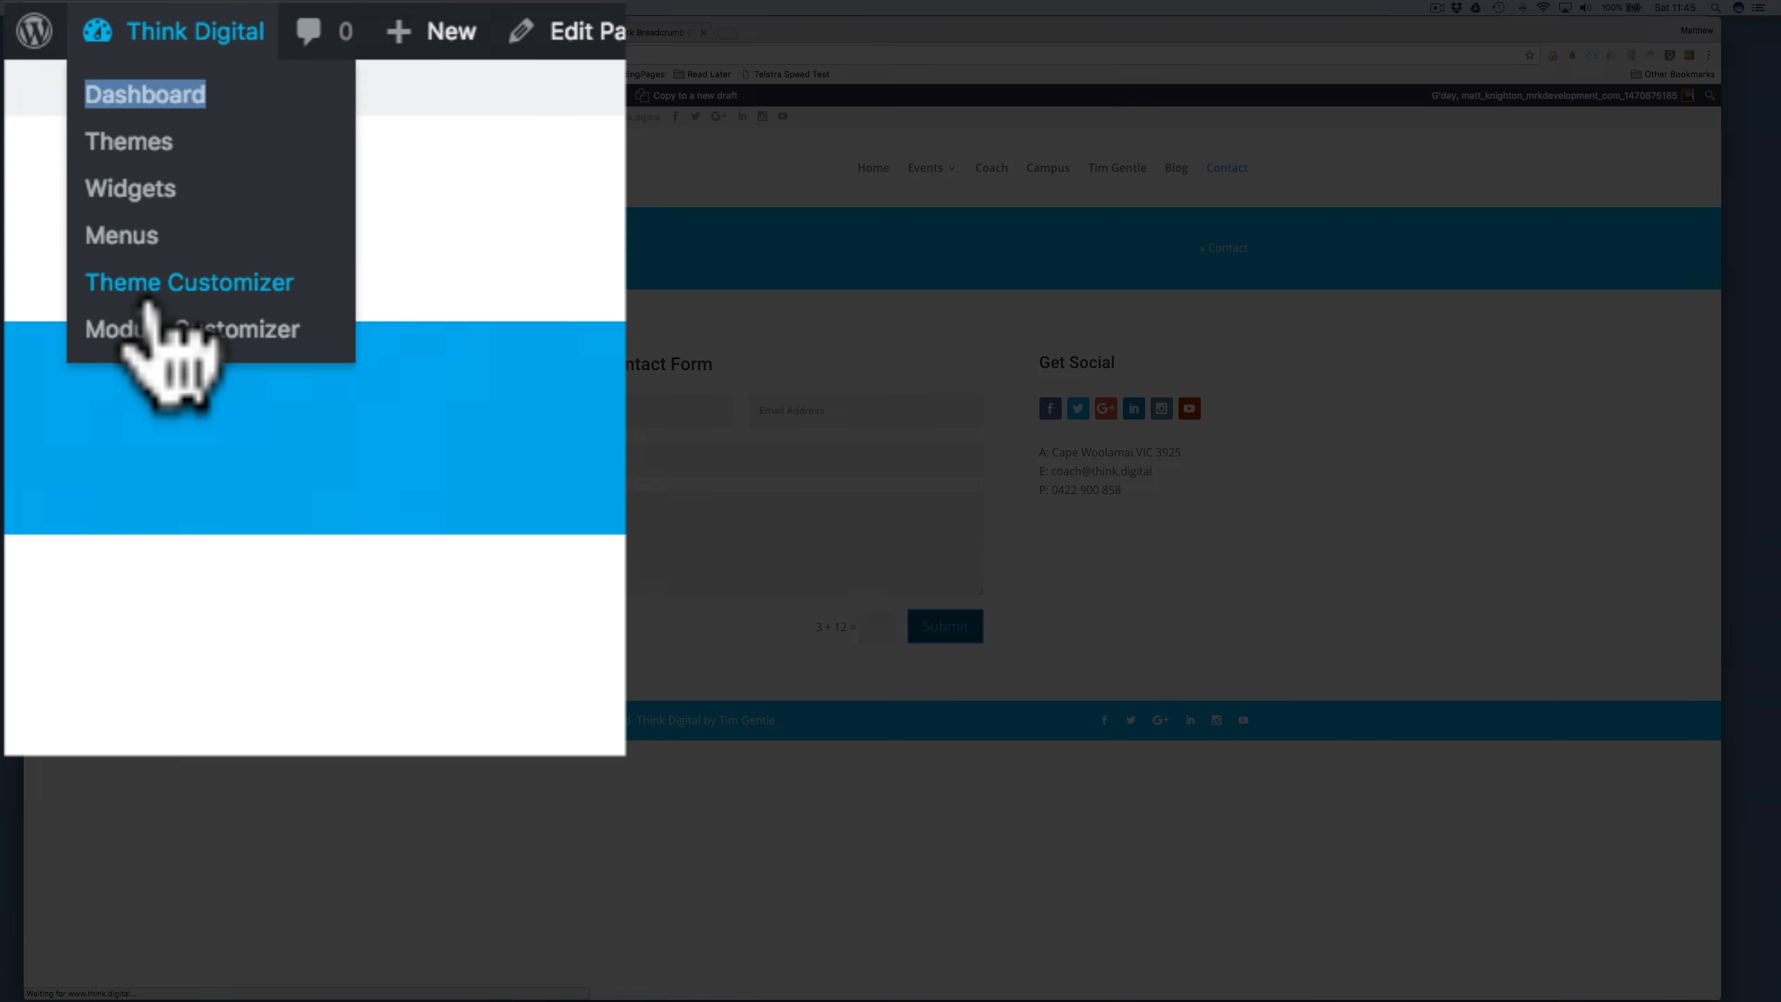
{"action": "left_click", "coordinate": [189, 282]}
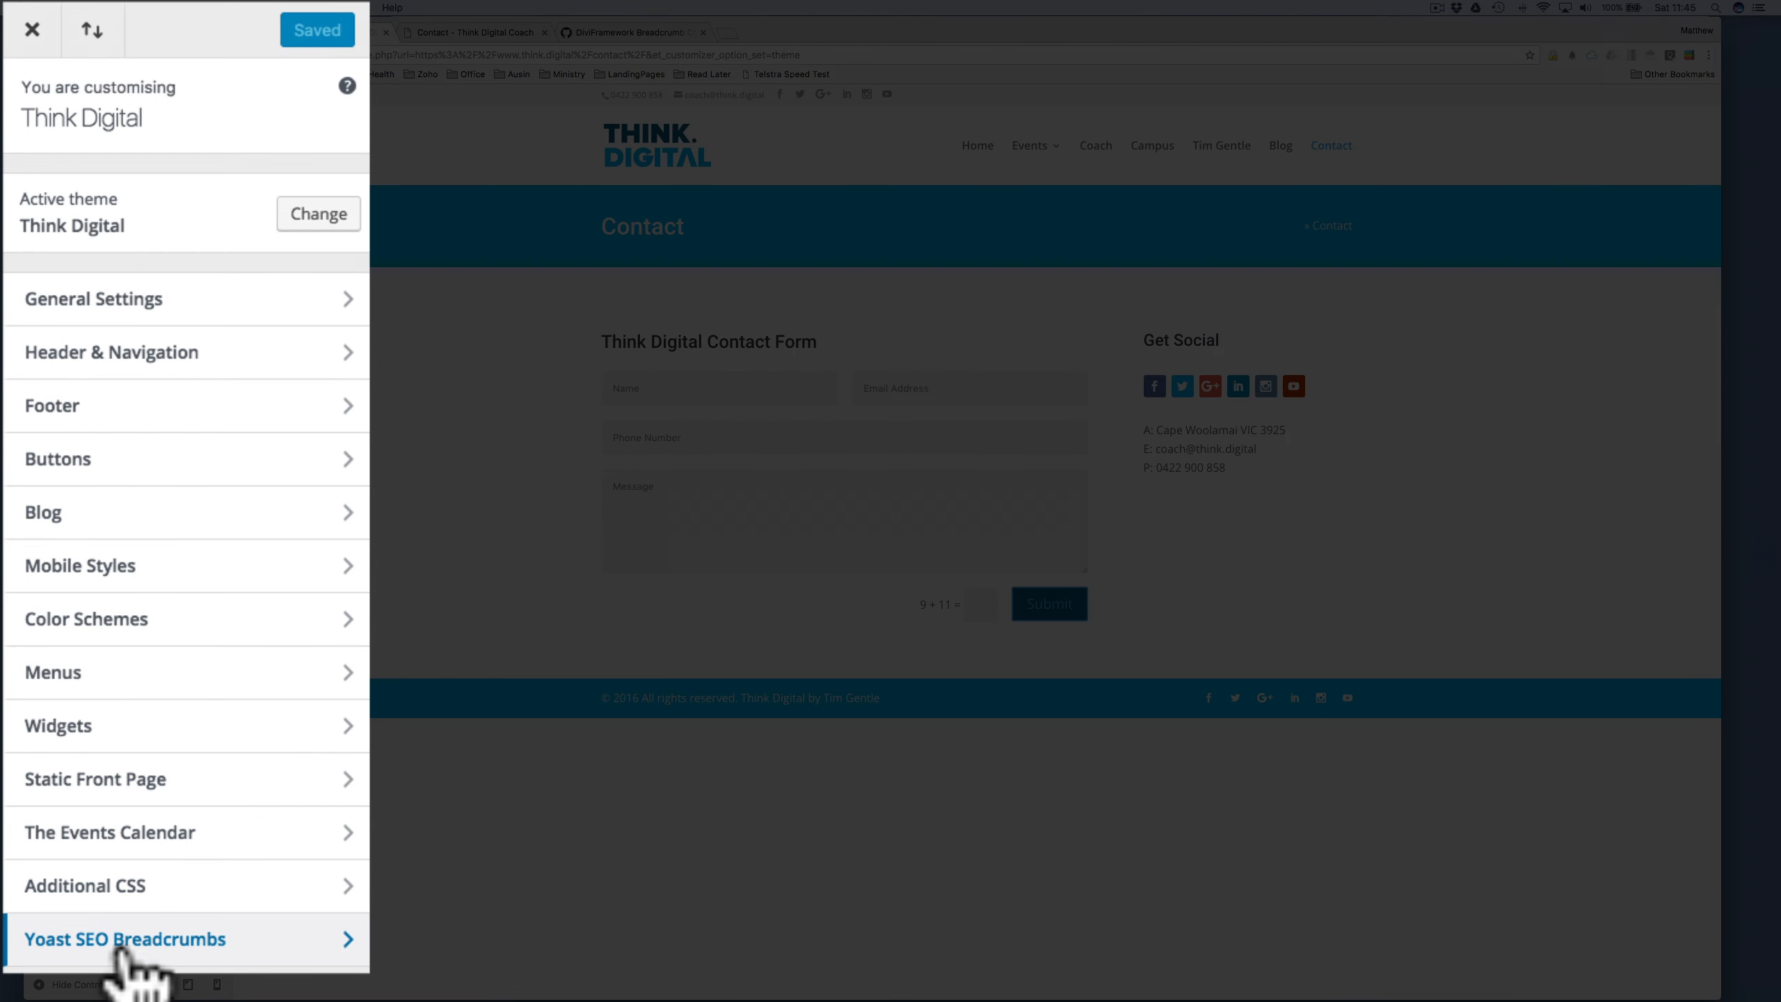
{"action": "left_click", "coordinate": [125, 939]}
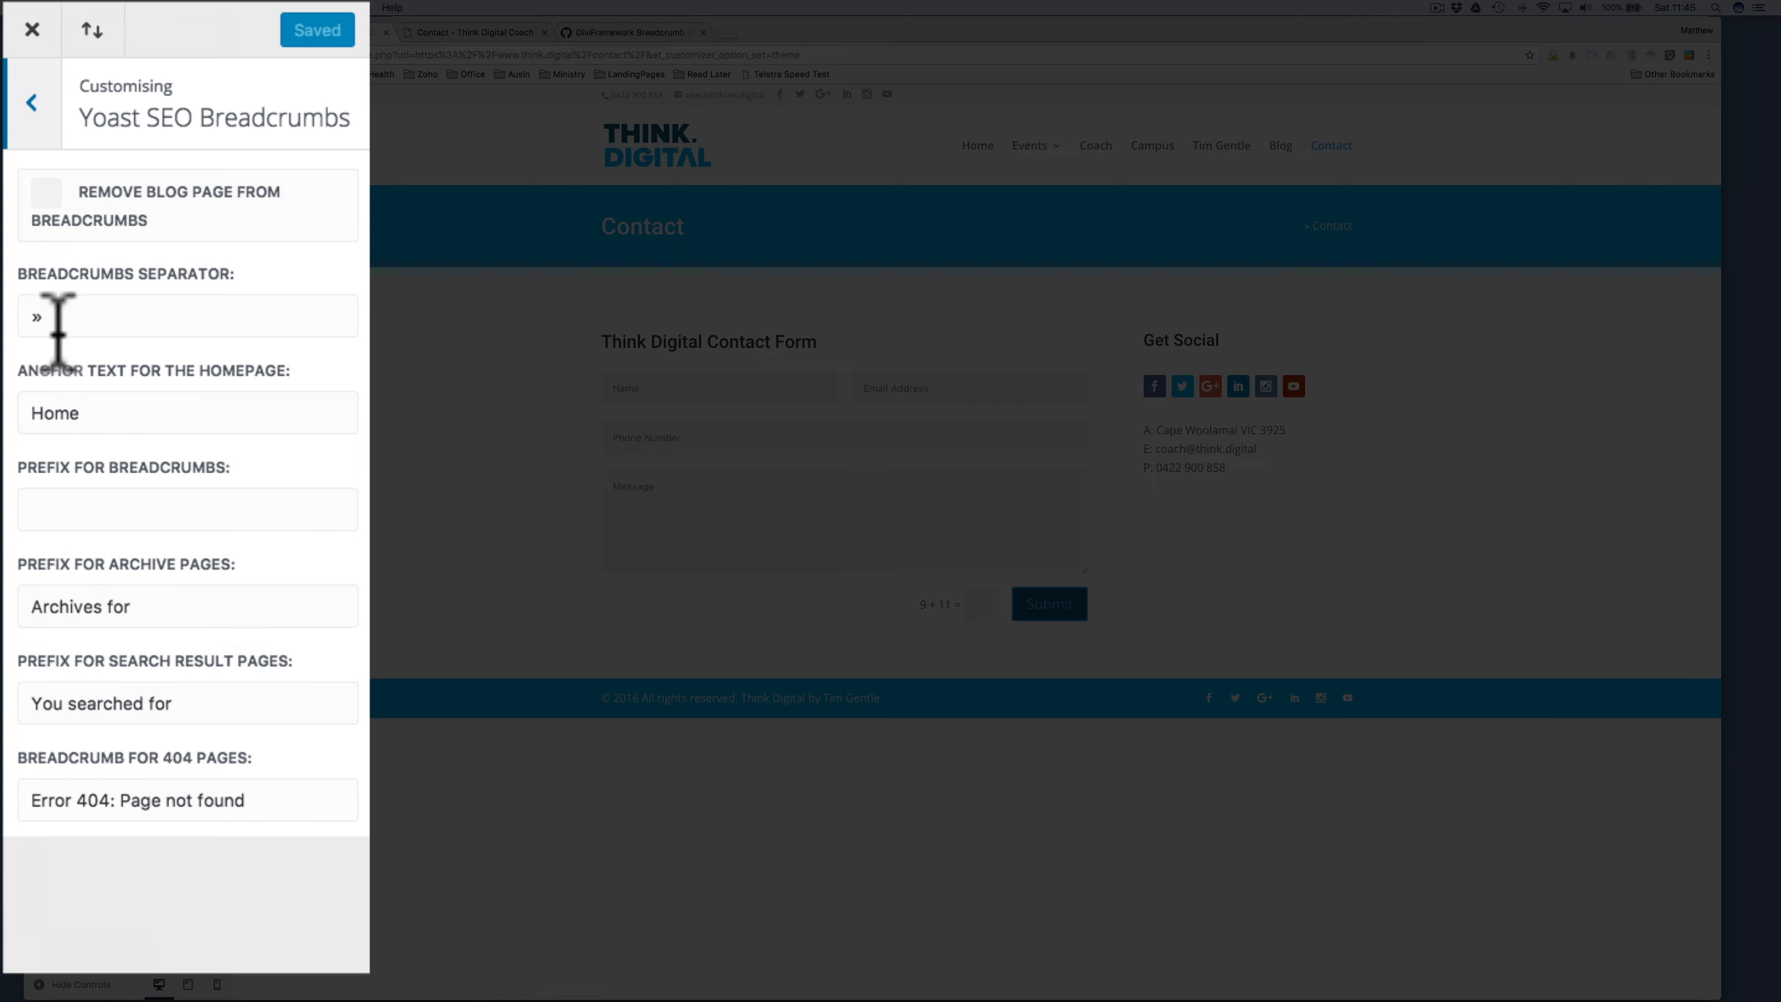
{"action": "left_click", "coordinate": [186, 316]}
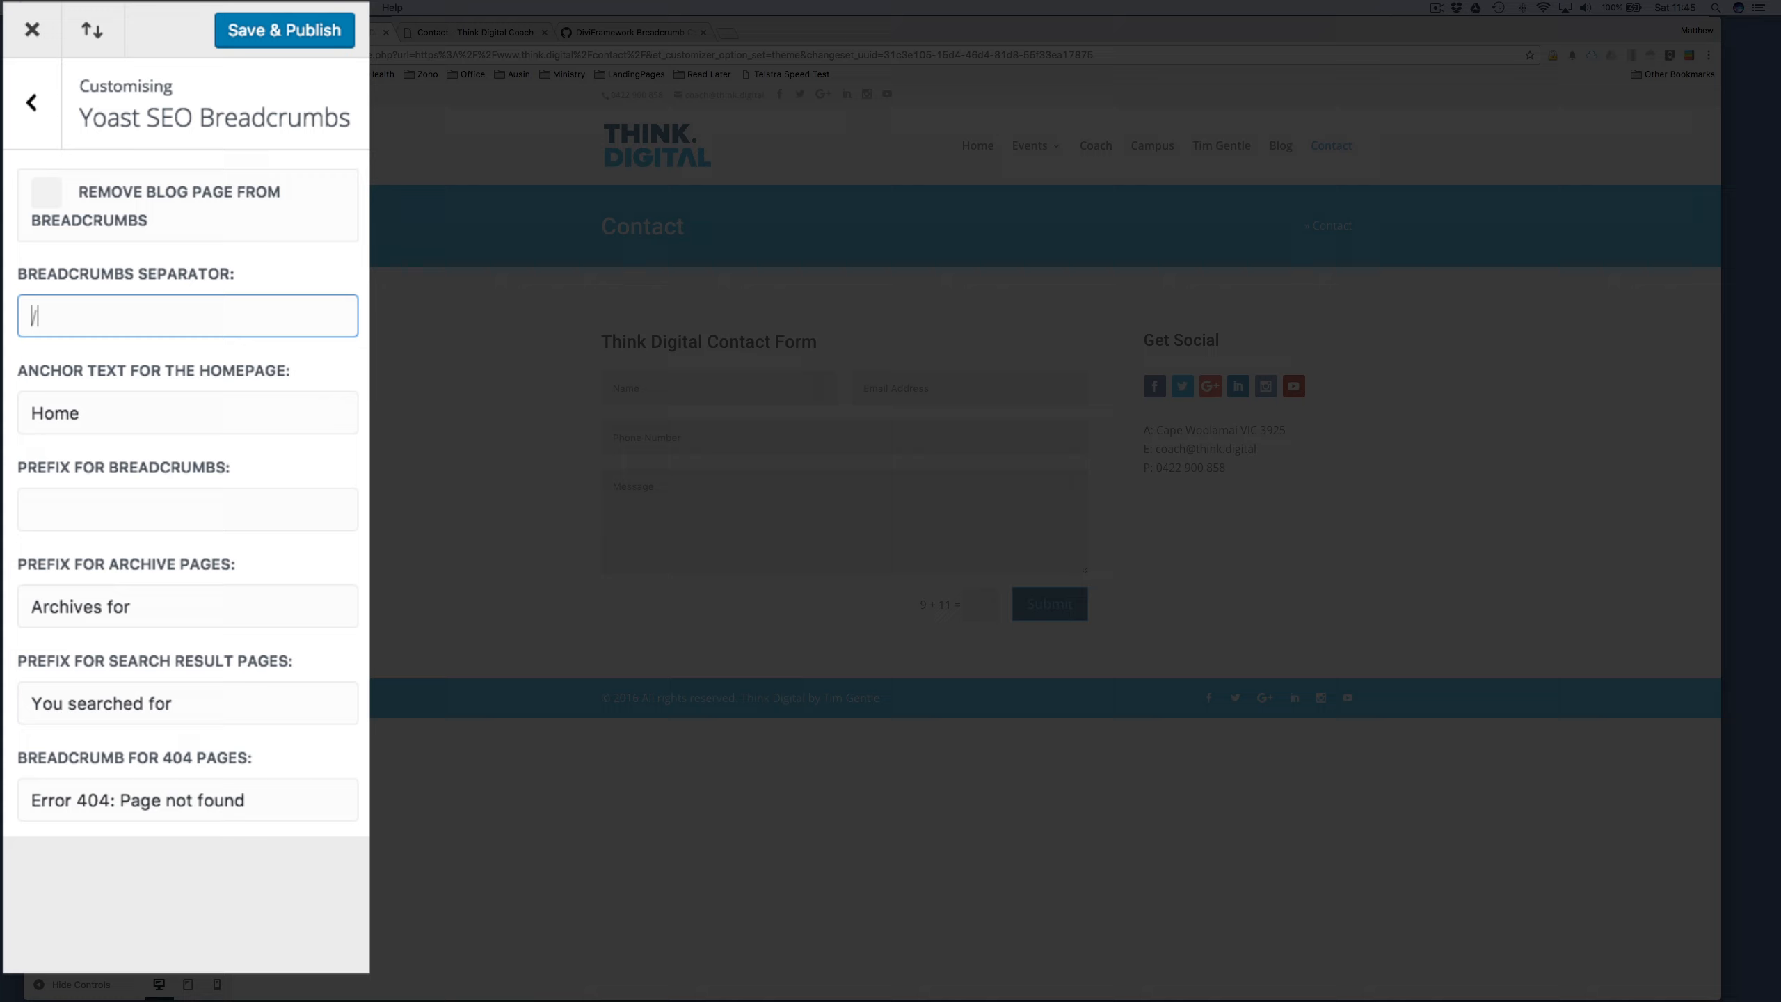
{"action": "type", "text": "/"}
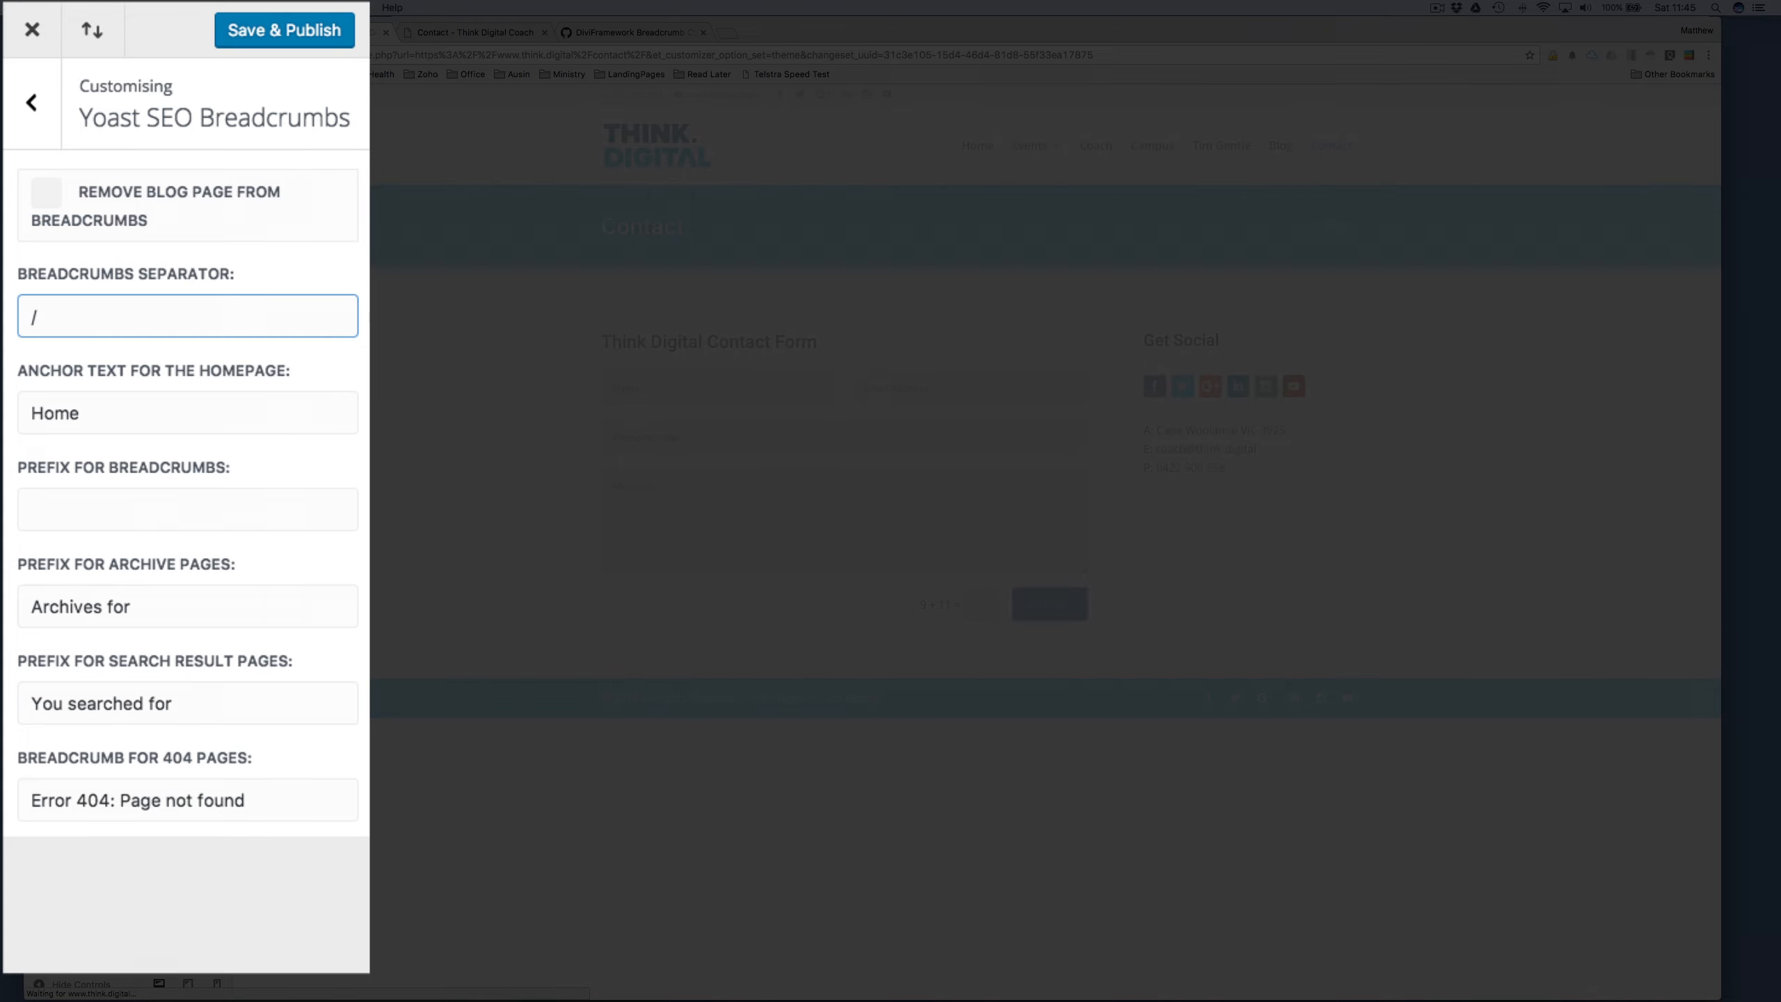
{"action": "left_click", "coordinate": [284, 29]}
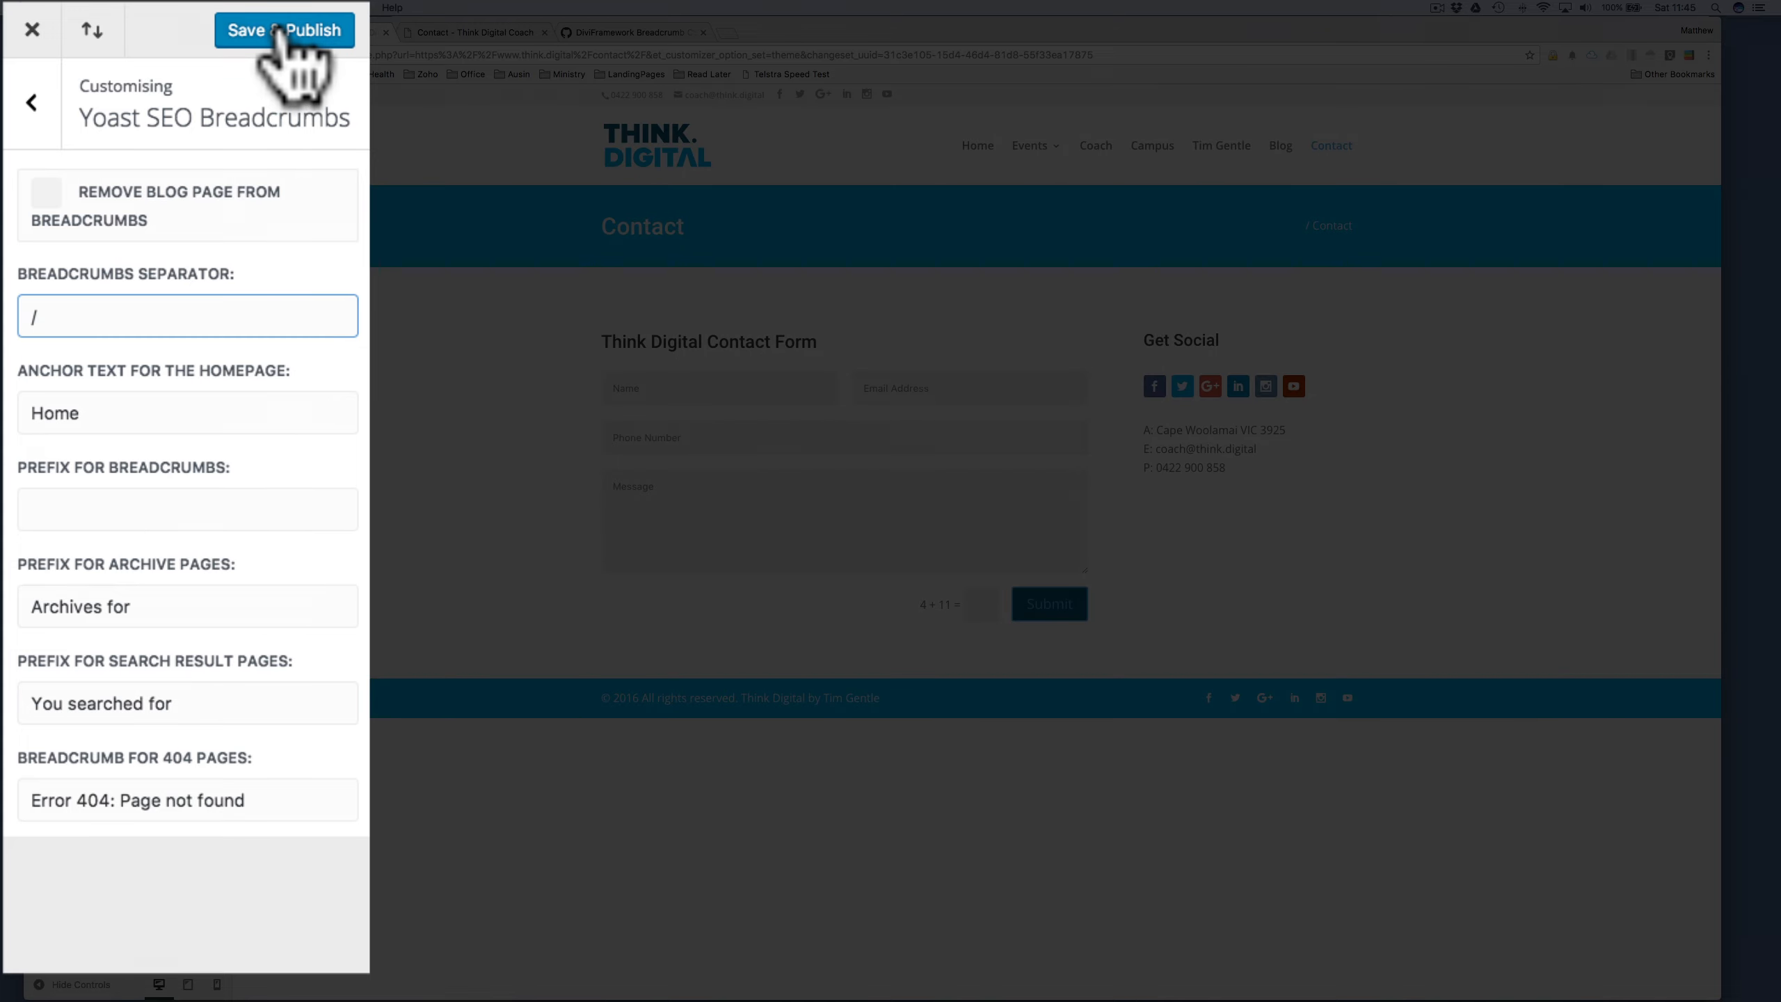
{"action": "left_click", "coordinate": [283, 29]}
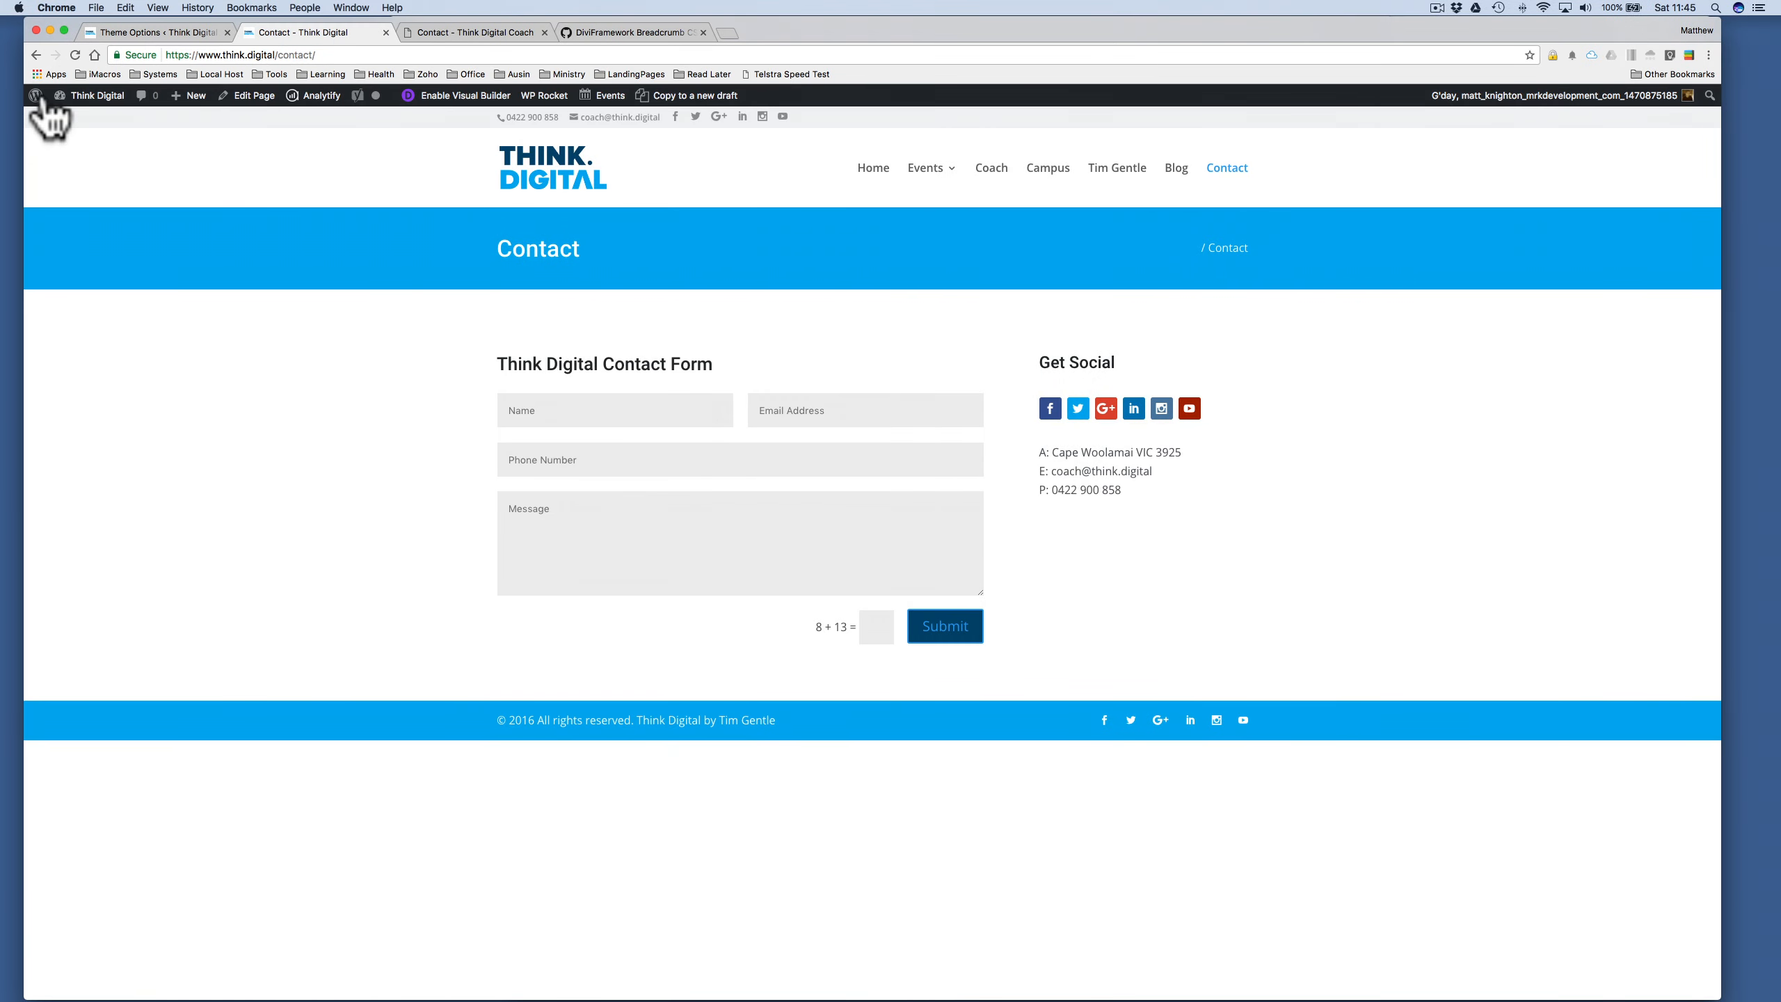
{"action": "mouse_move", "coordinate": [807, 248]}
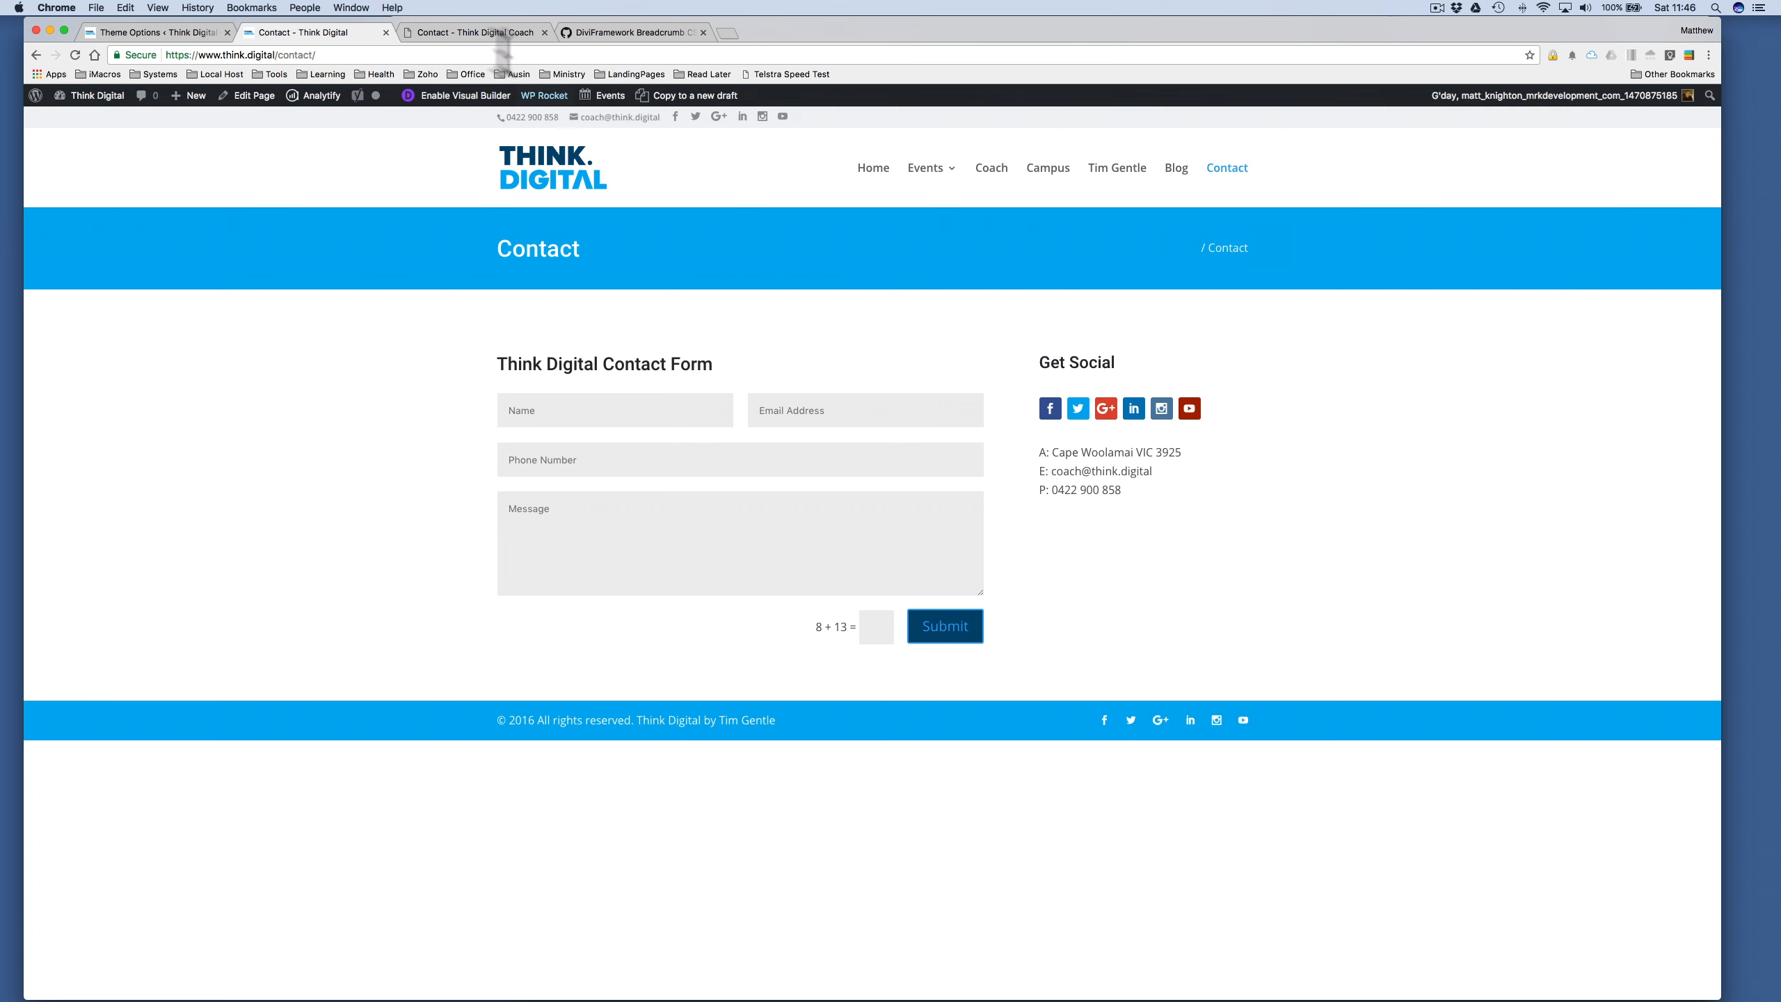
- Switch to the Think Digital Coach tab to compare its 'Home / Contact' breadcrumb
{"action": "left_click", "coordinate": [471, 32]}
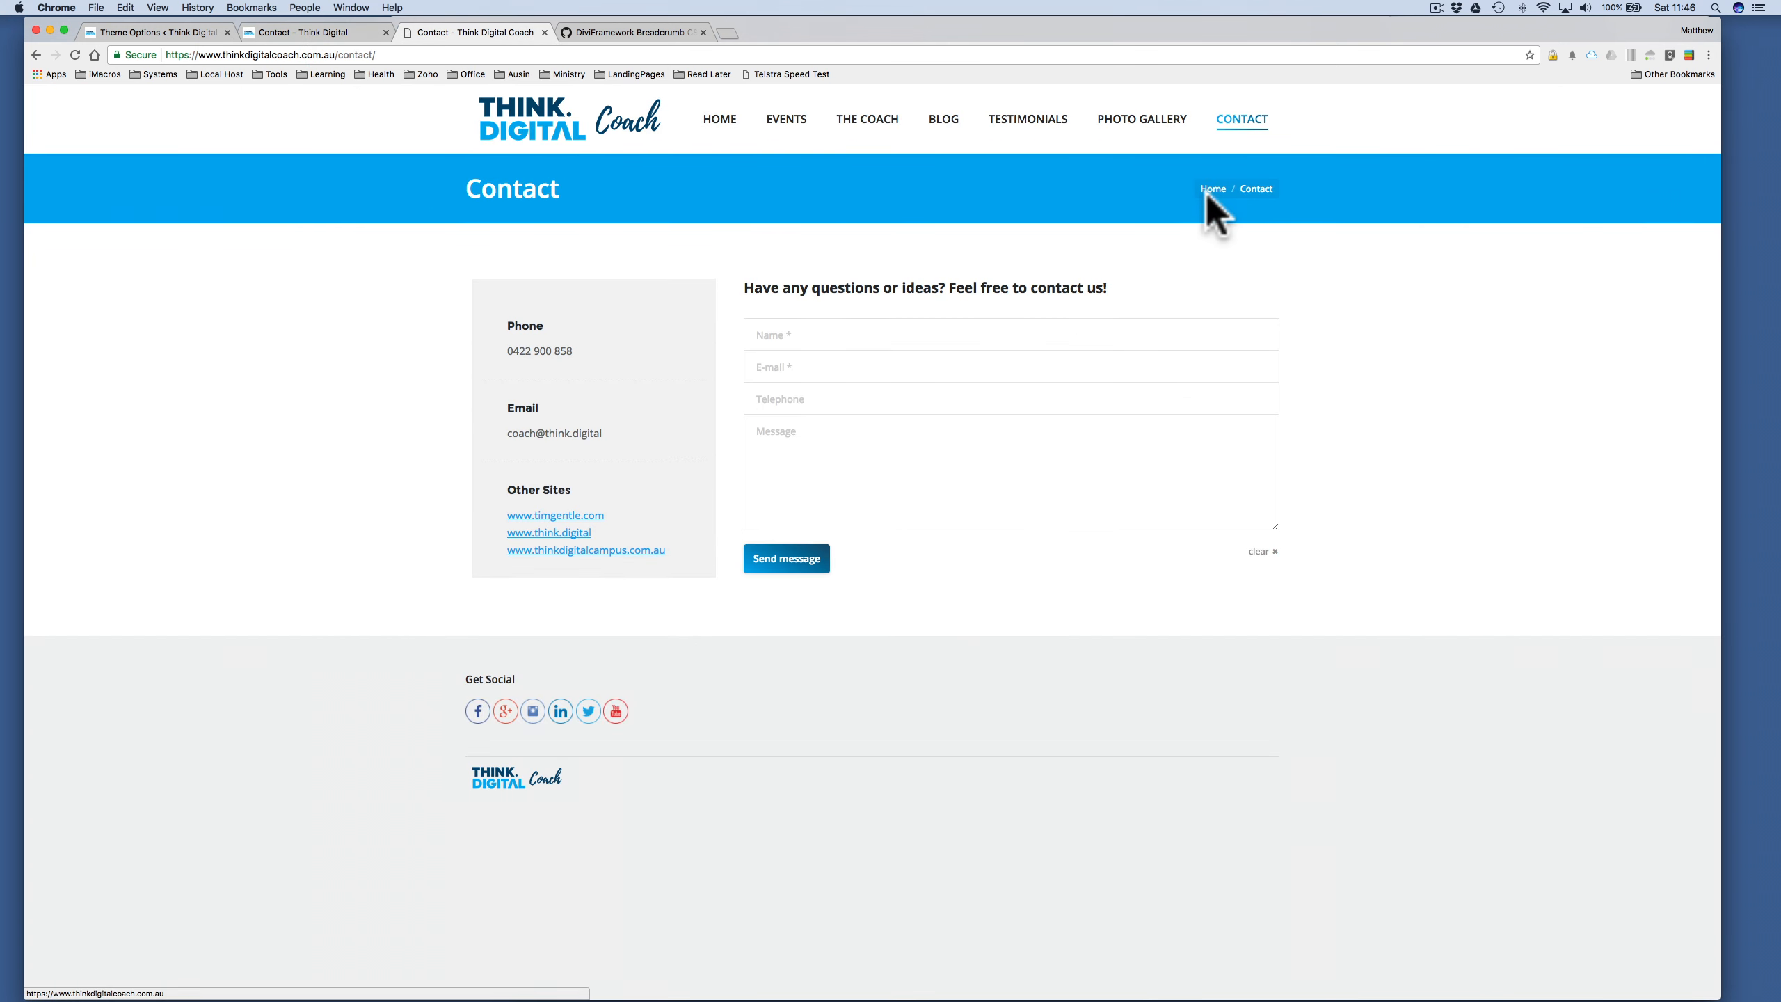
{"action": "mouse_move", "coordinate": [1221, 222]}
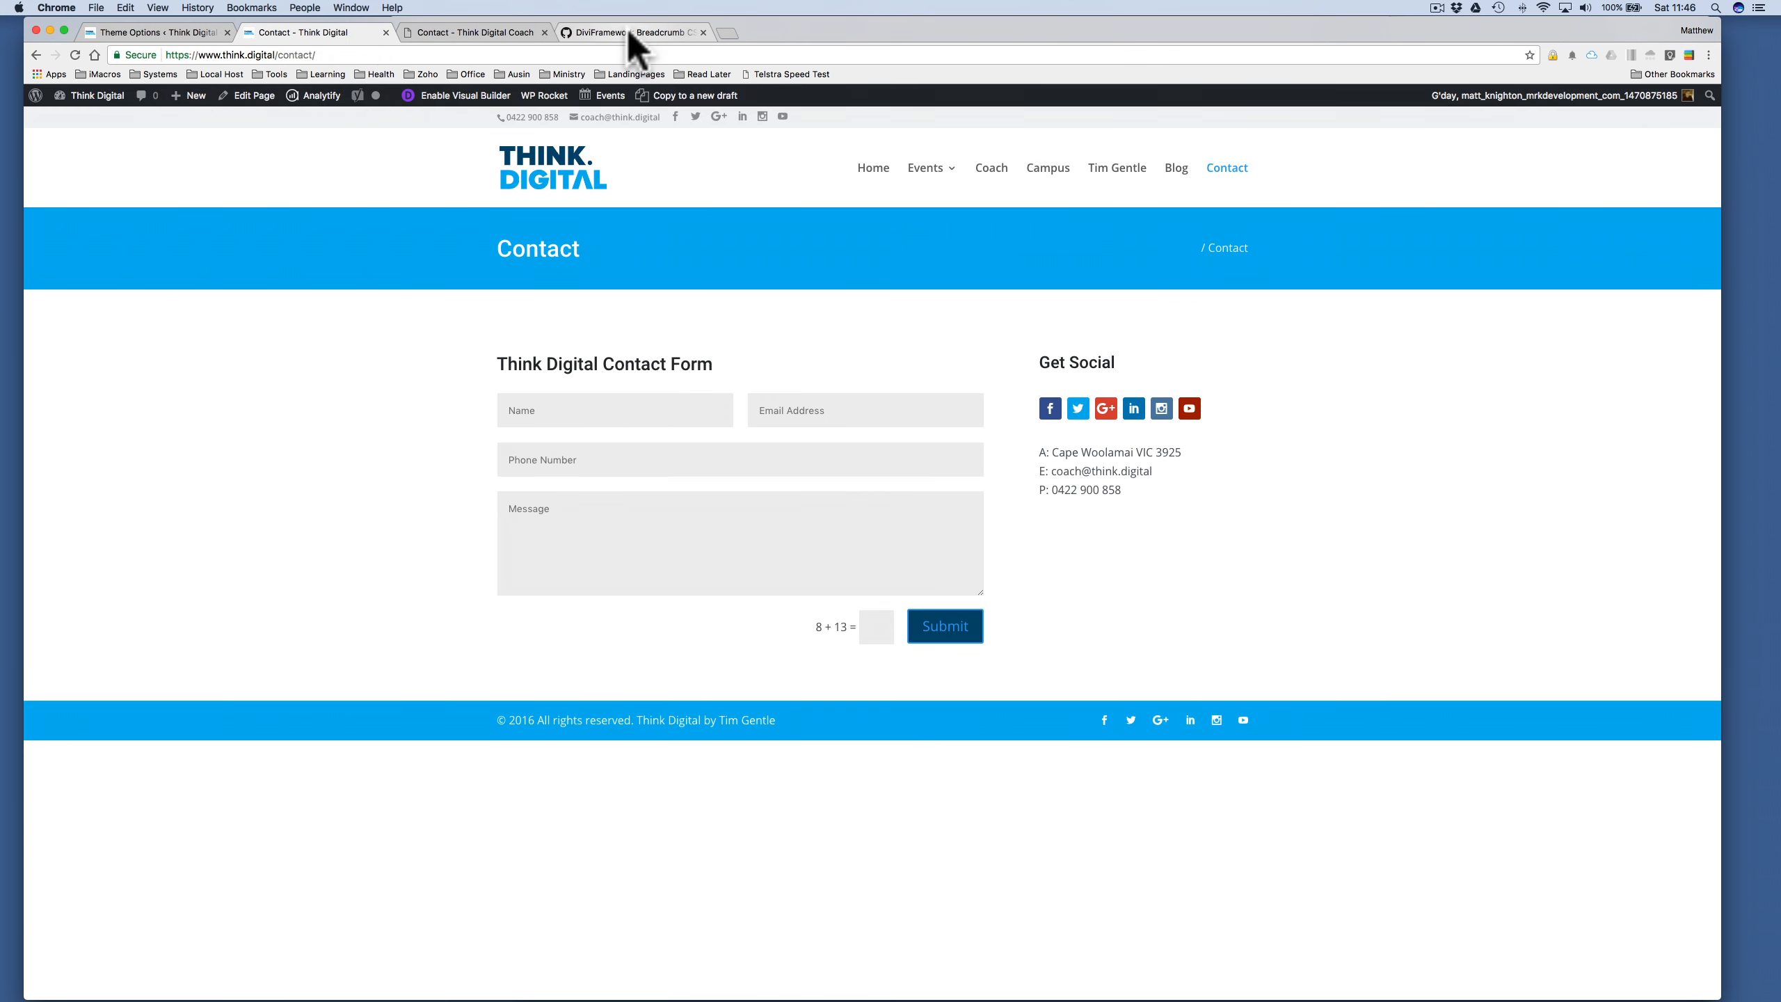
- Bring up the DiviFramework Breadcrumb CSS gist tab
{"action": "left_click", "coordinate": [631, 32]}
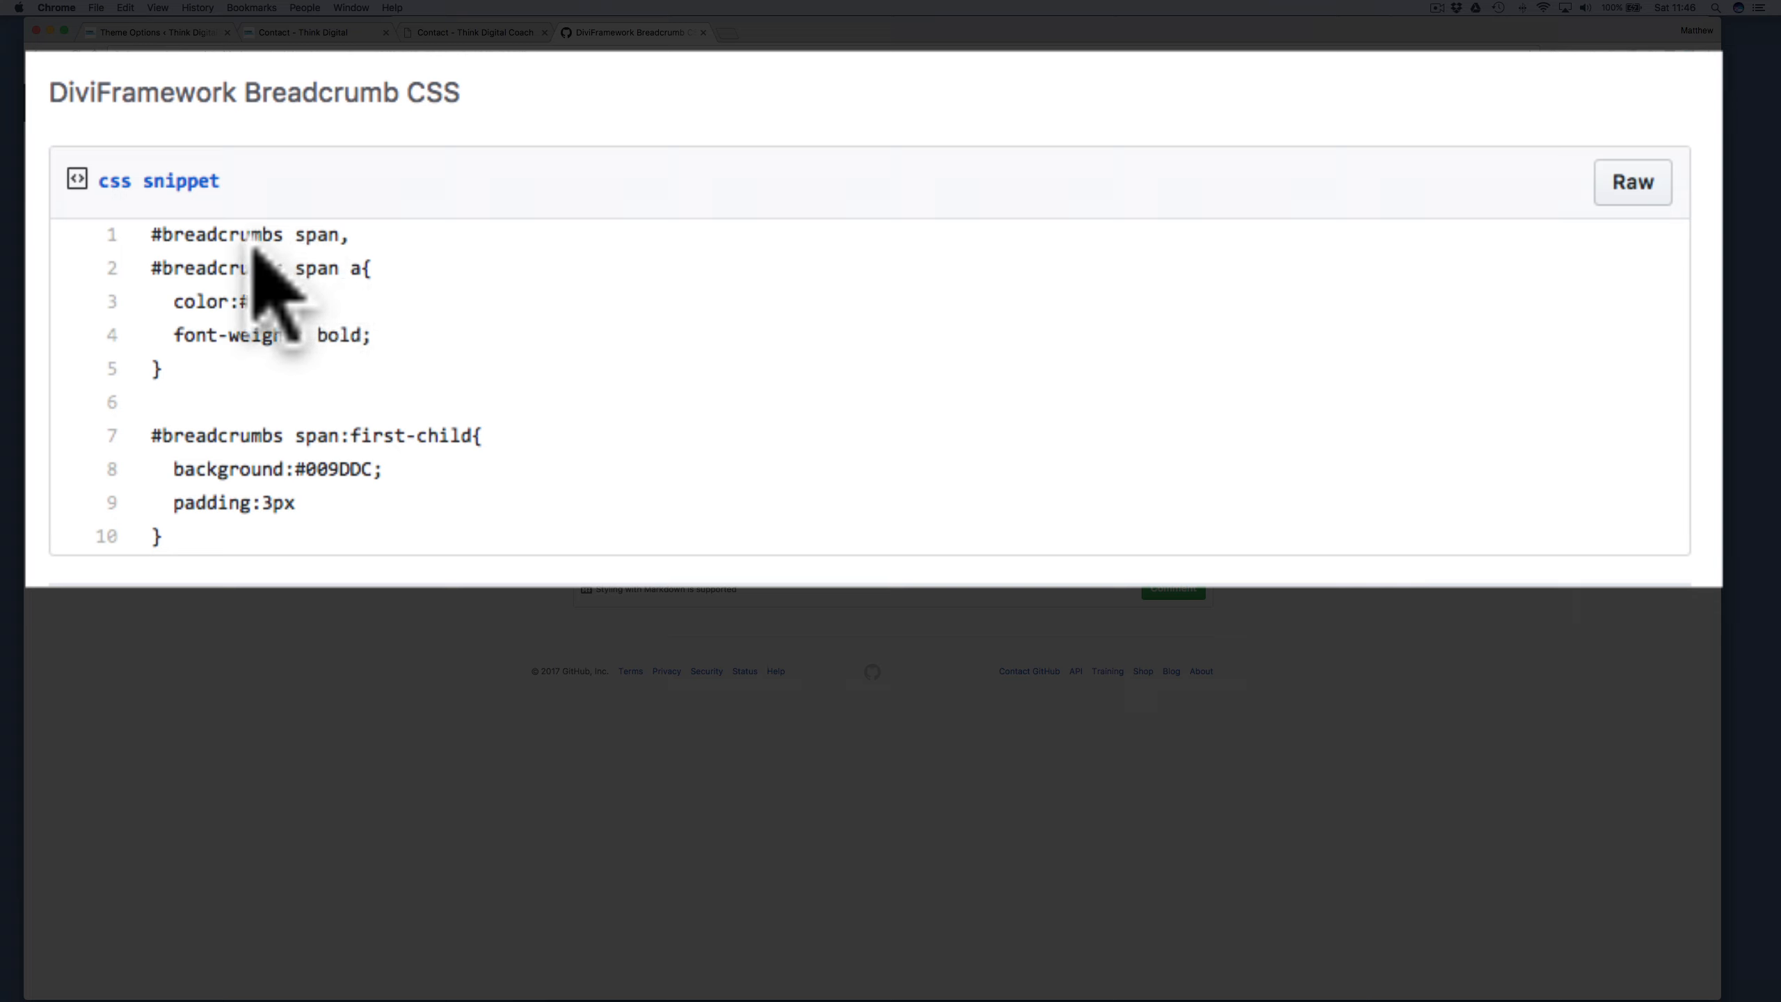
{"action": "mouse_move", "coordinate": [897, 375]}
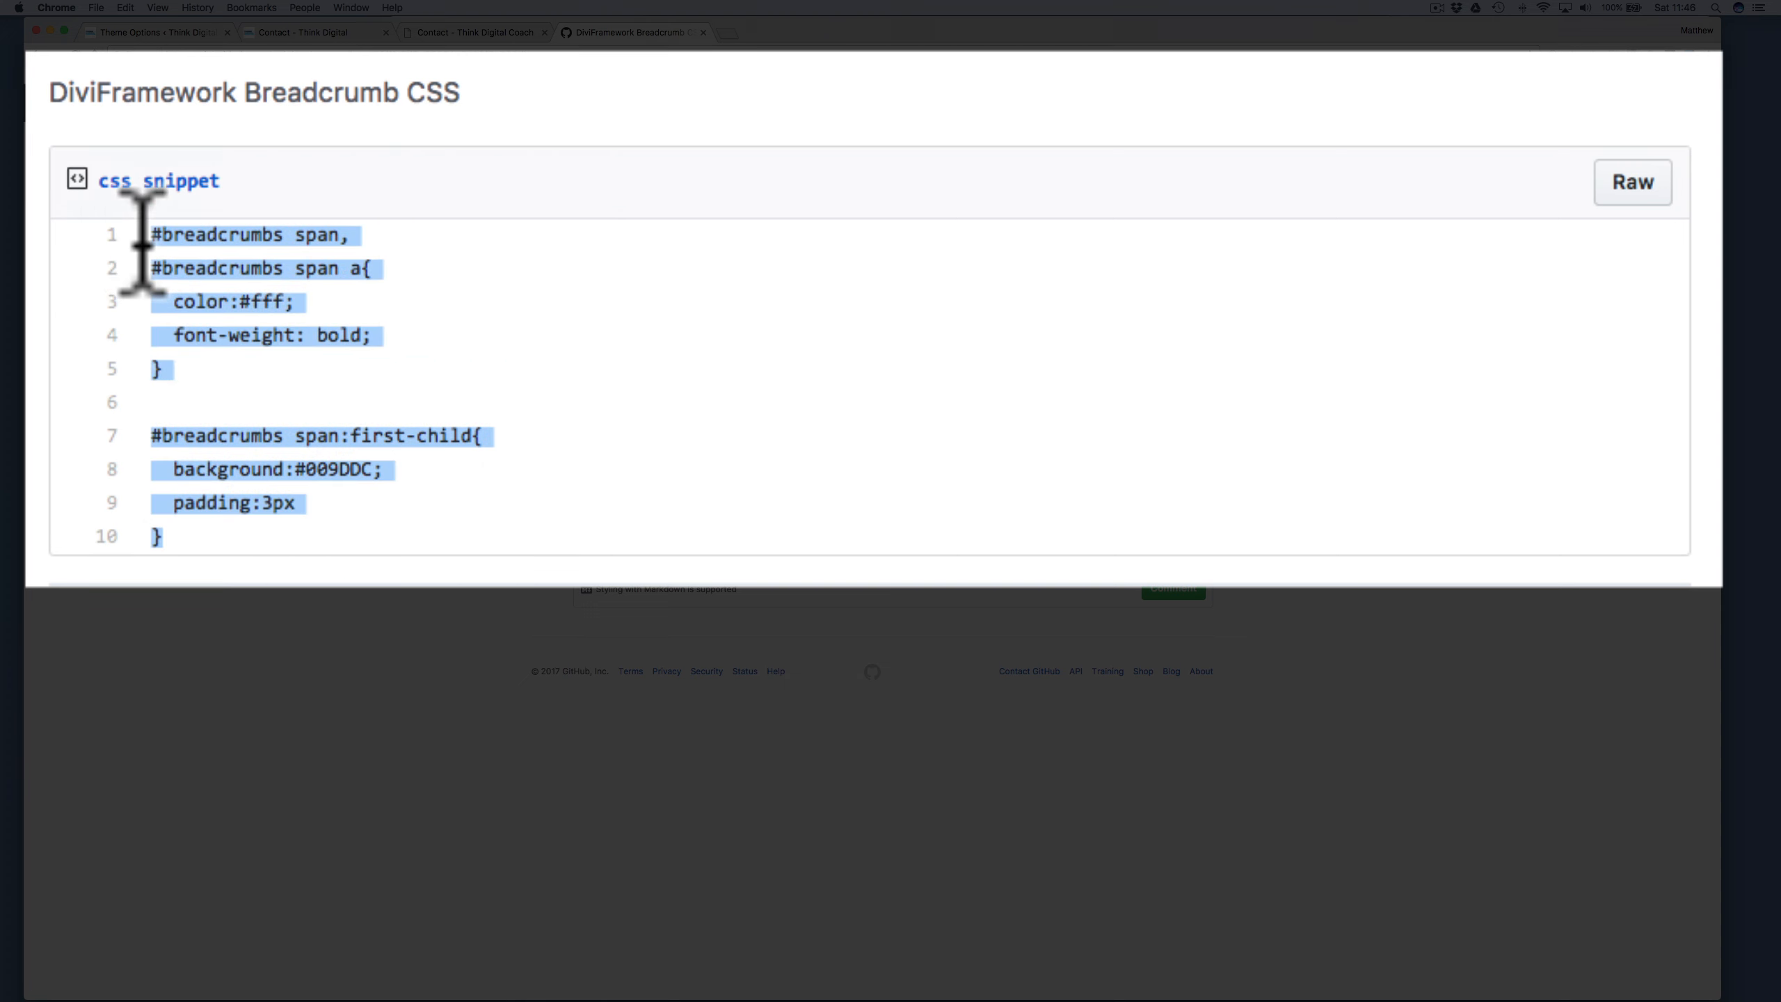
{"action": "mouse_move", "coordinate": [255, 302]}
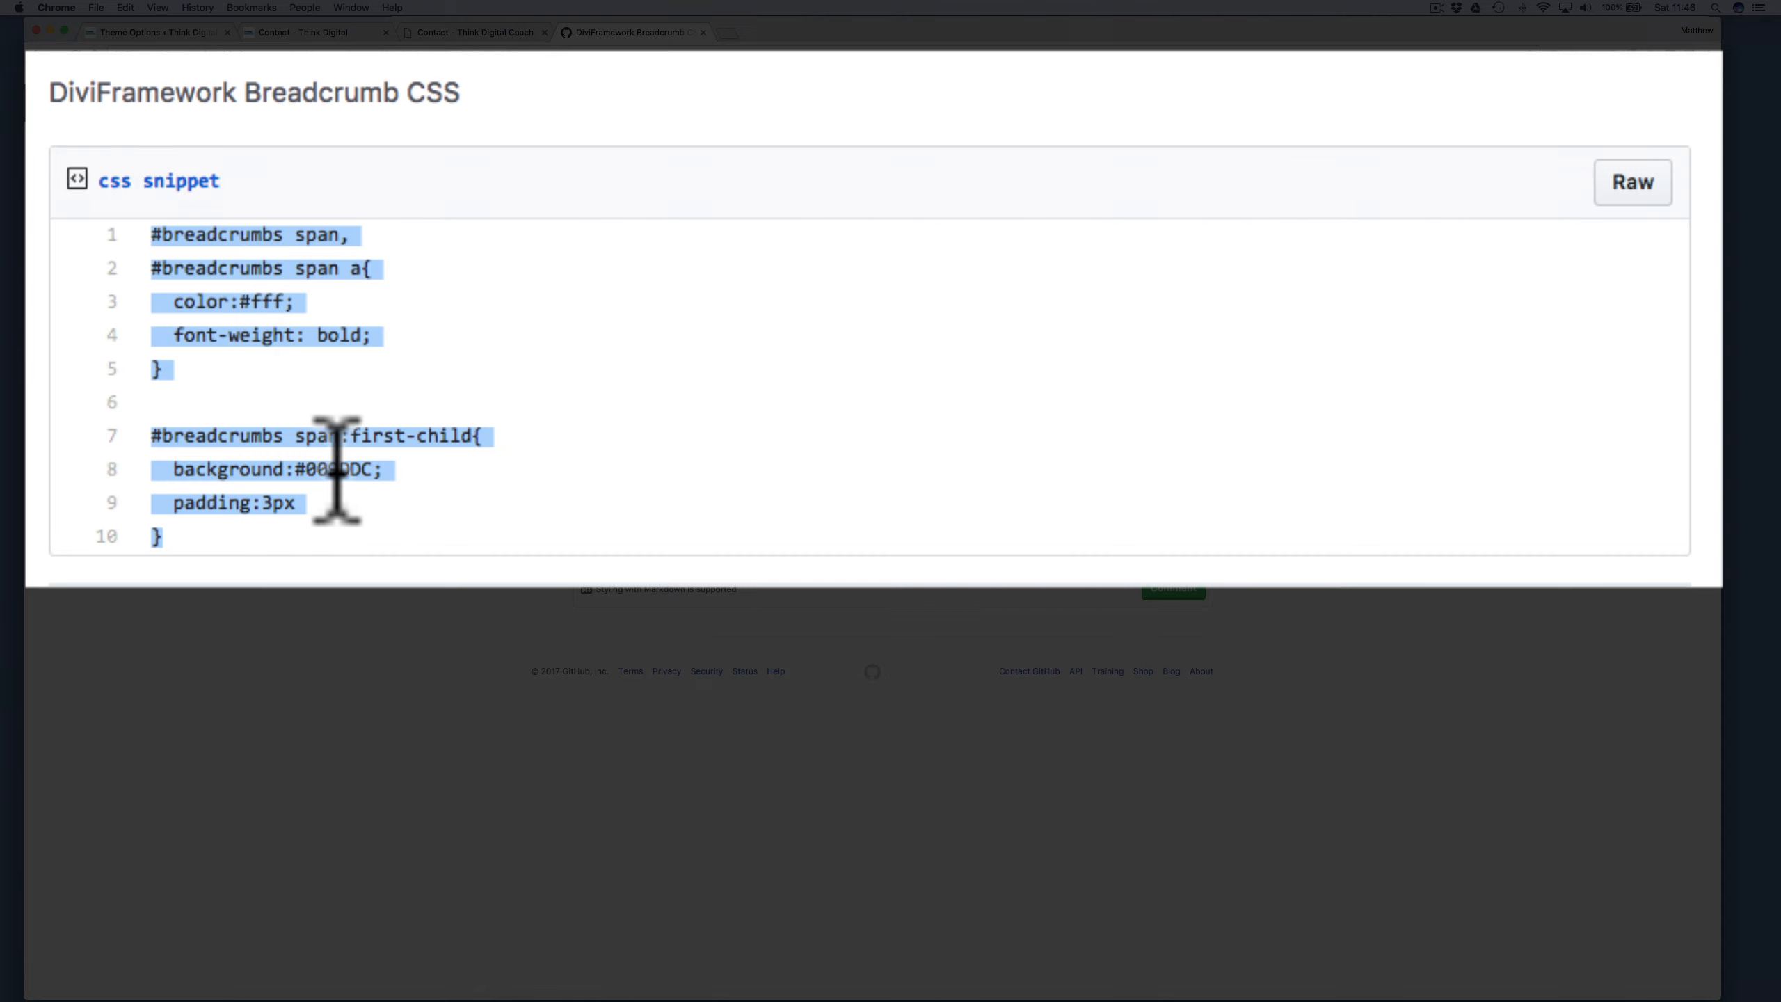
{"action": "mouse_move", "coordinate": [301, 45]}
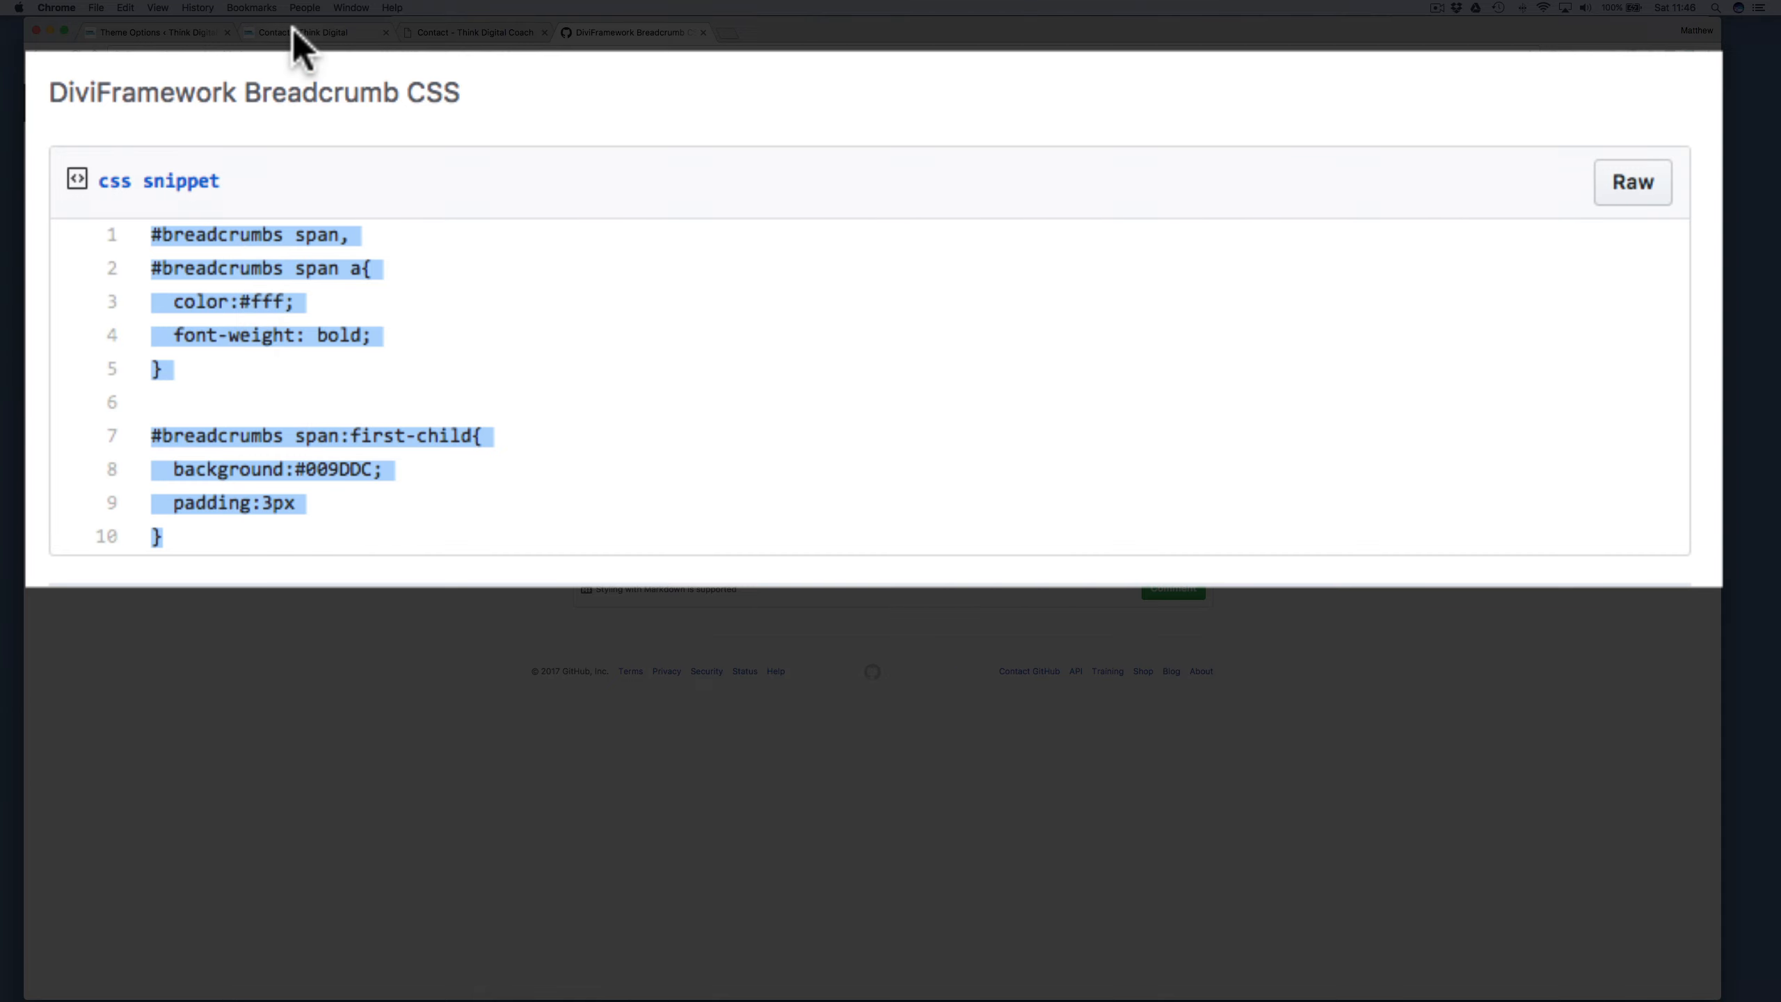
- Add the ten-line #breadcrumbs CSS snippet to Divi's Custom CSS, then reload the Contact page
{"action": "left_click", "coordinate": [160, 32]}
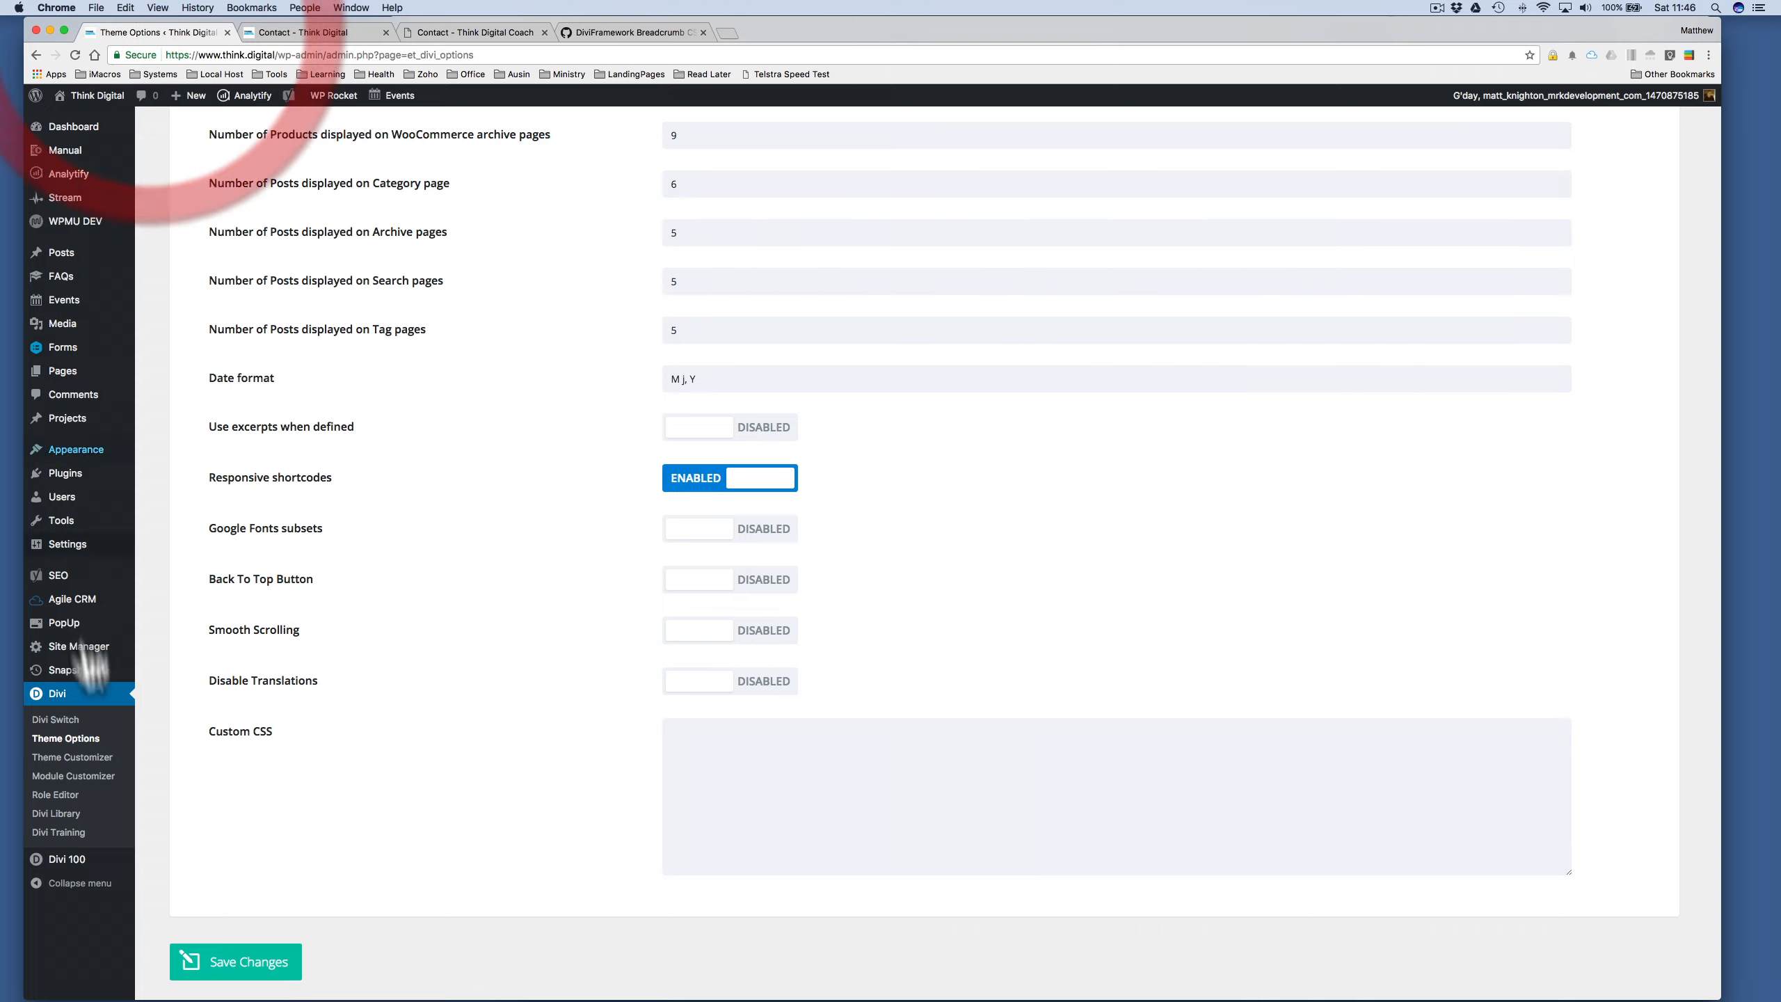
{"action": "mouse_move", "coordinate": [508, 598]}
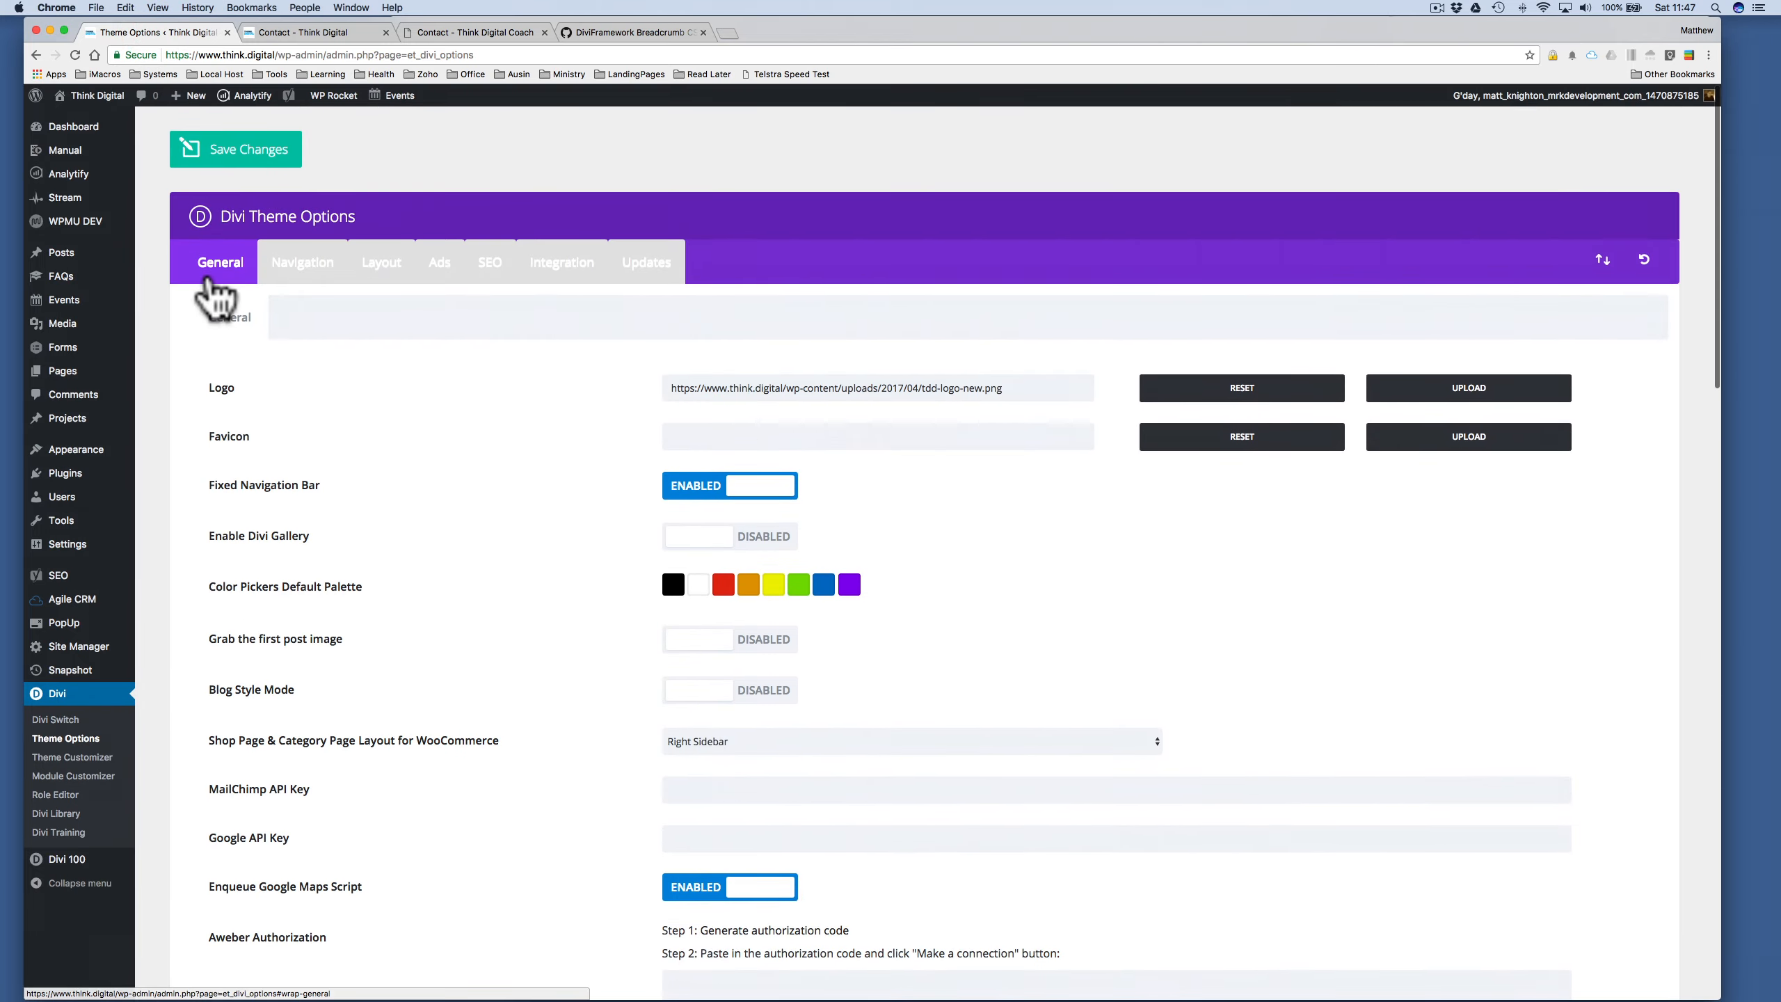
{"action": "scroll", "scroll_direction": "down", "scroll_amount": 3}
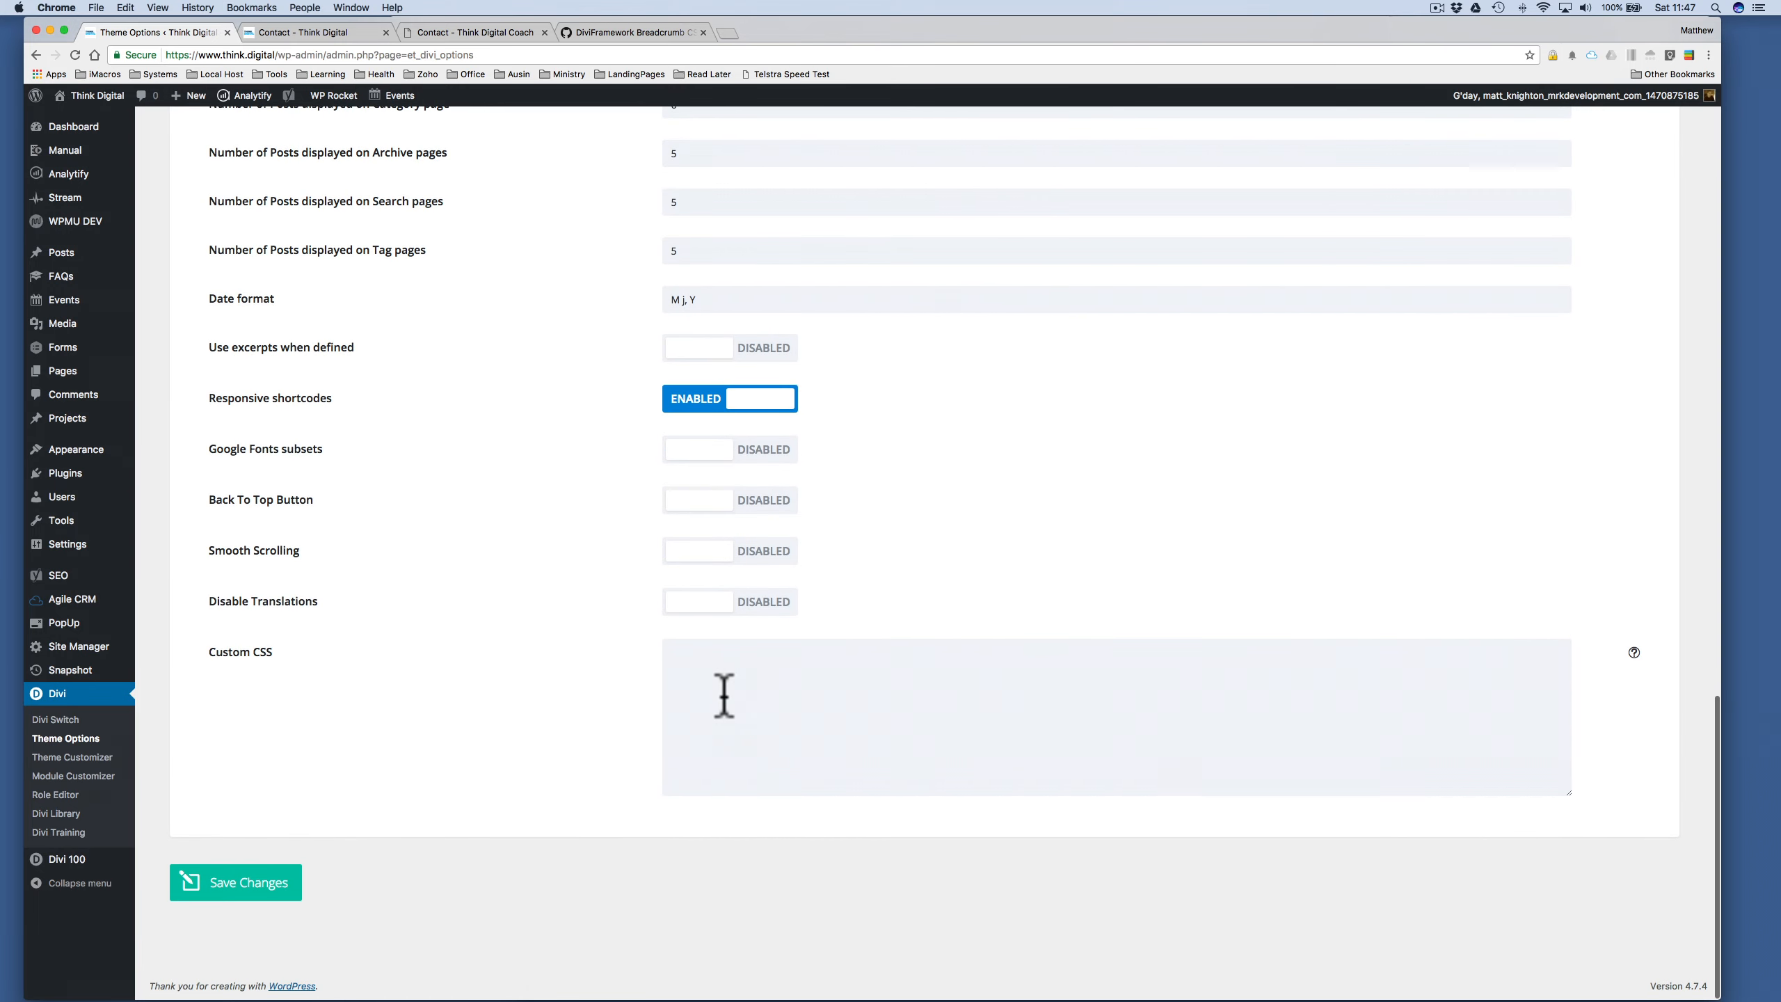
{"action": "type", "text": "#breadcrumbs span,"}
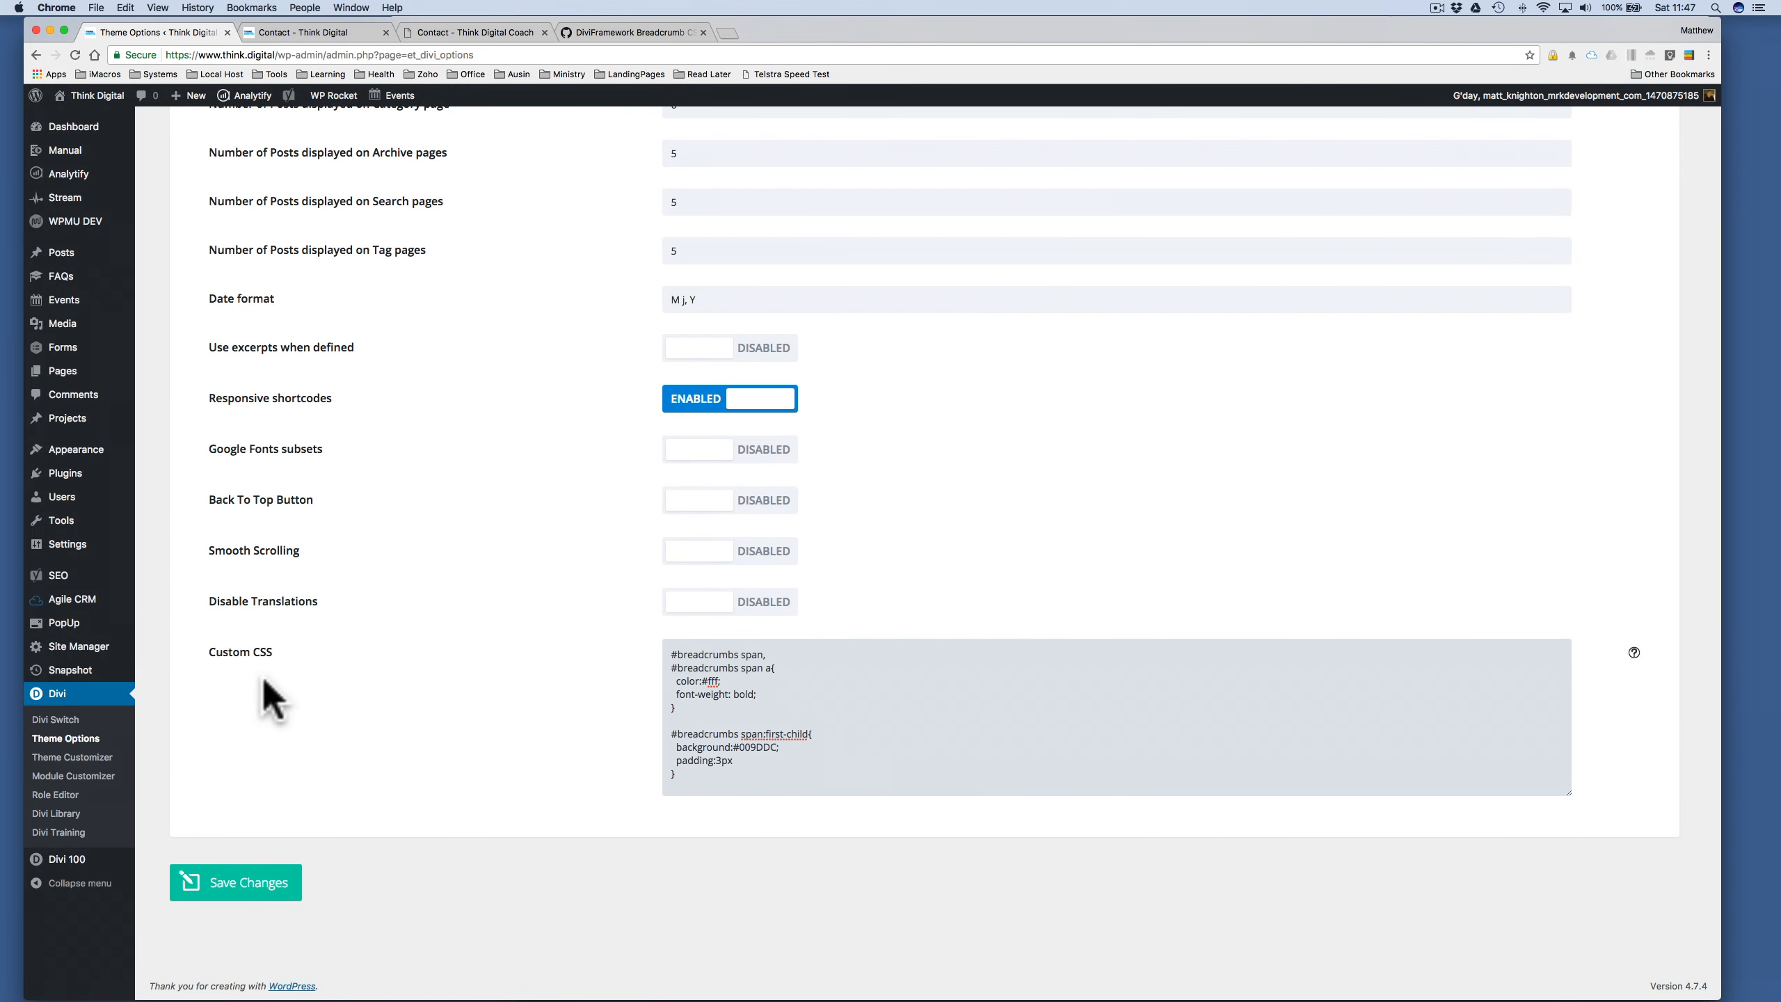
{"action": "mouse_move", "coordinate": [731, 665]}
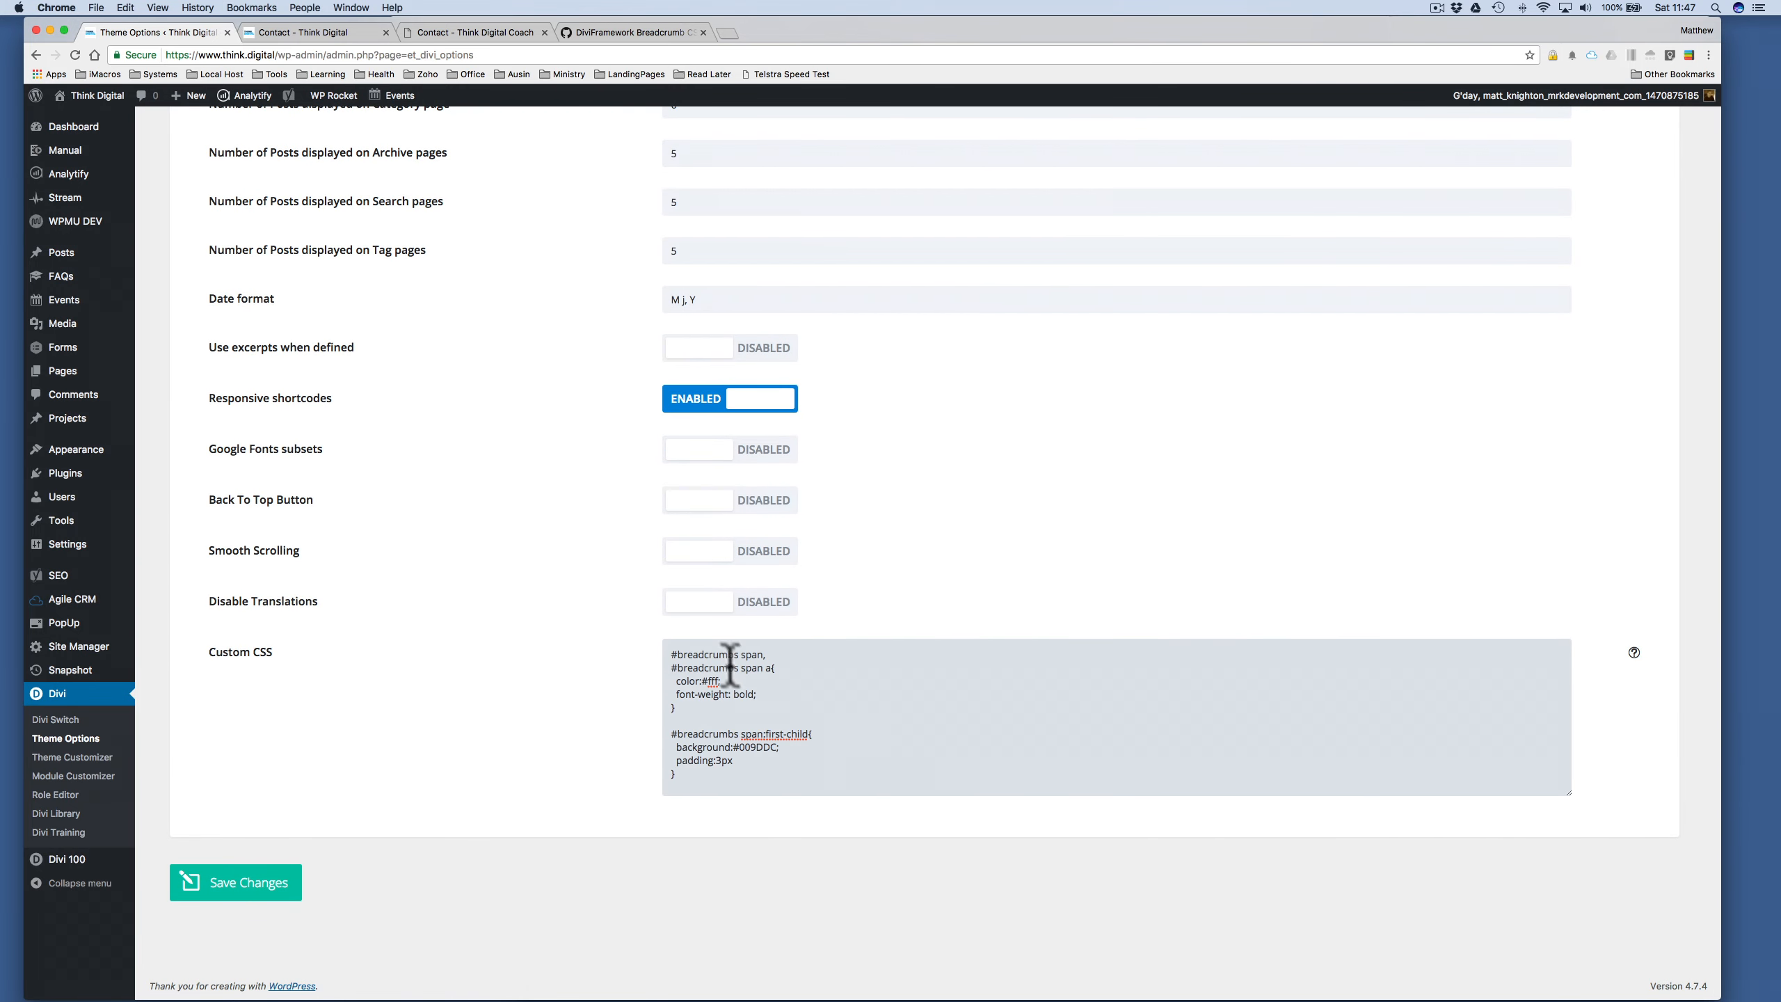
{"action": "left_click", "coordinate": [235, 881]}
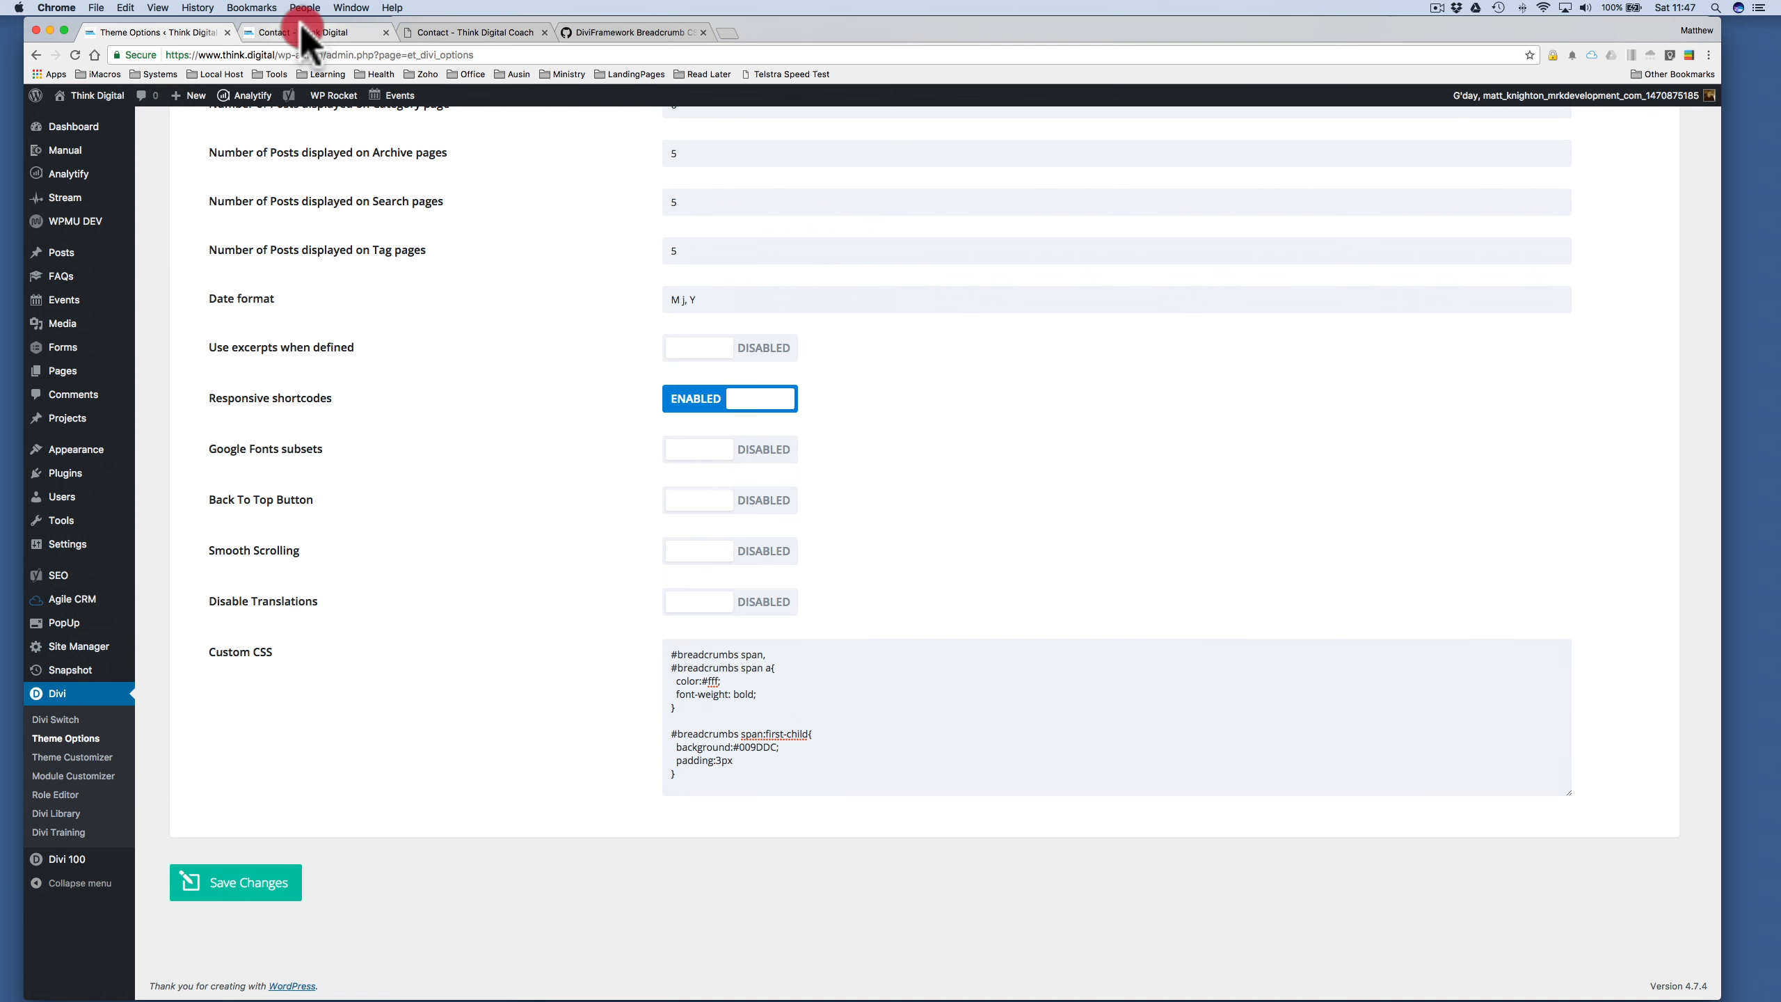
{"action": "left_click", "coordinate": [312, 30]}
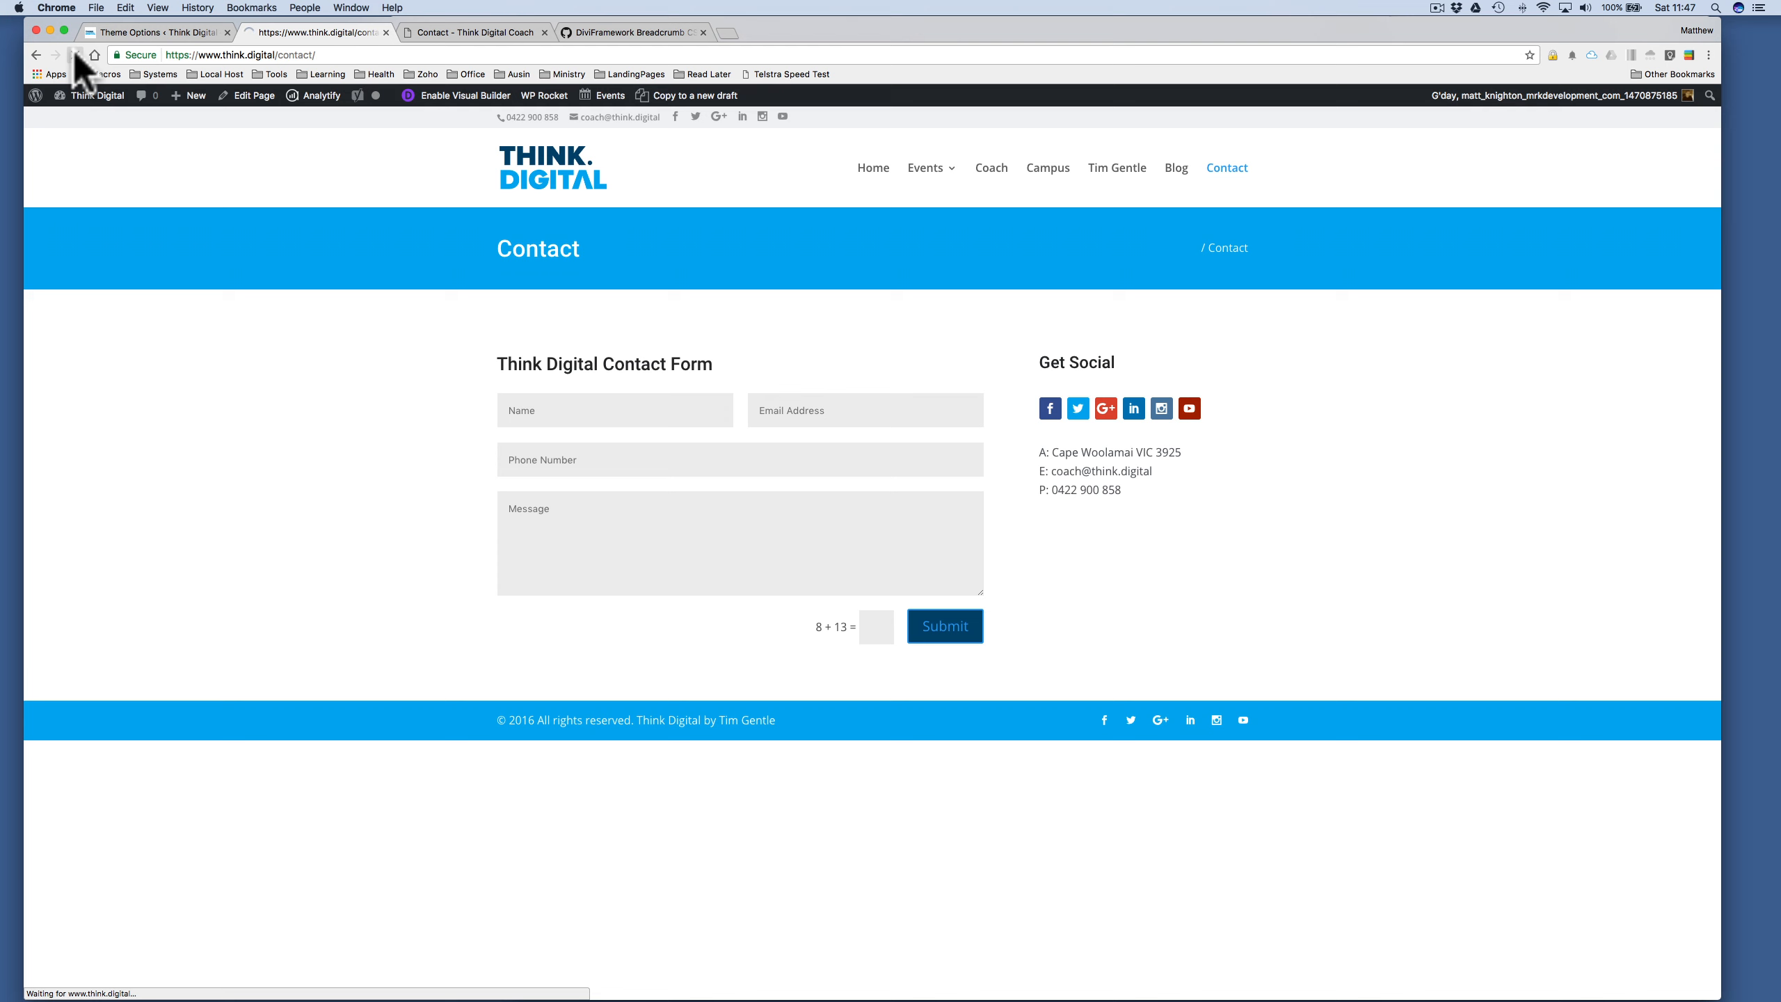